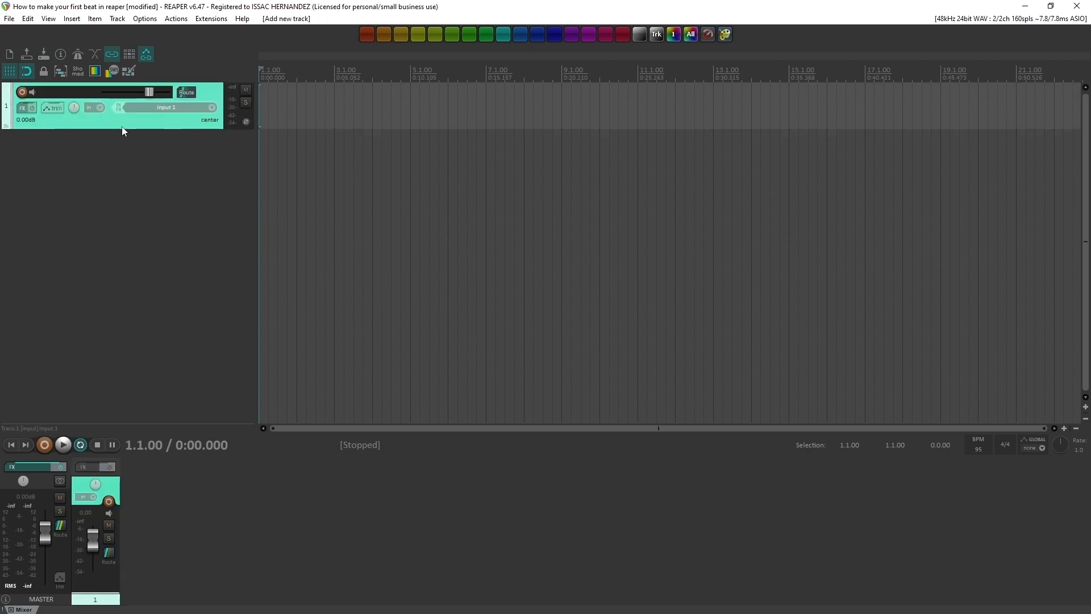
- Add JS: MIDI Sequencer Megababy to Track 1's effects chain via the 'seq' filter
left_click(27, 106)
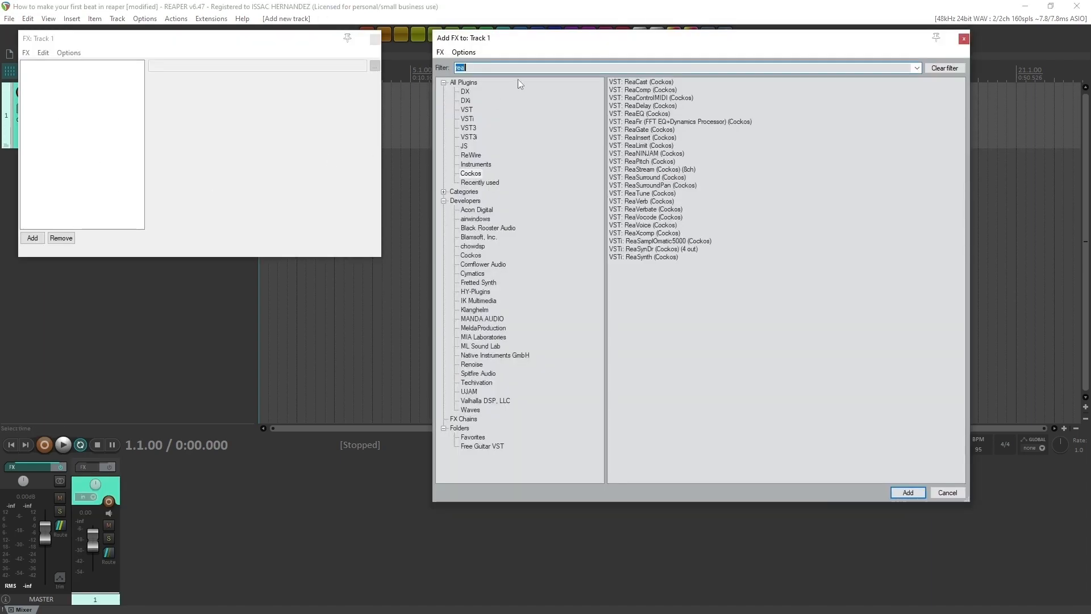
type("sequencer")
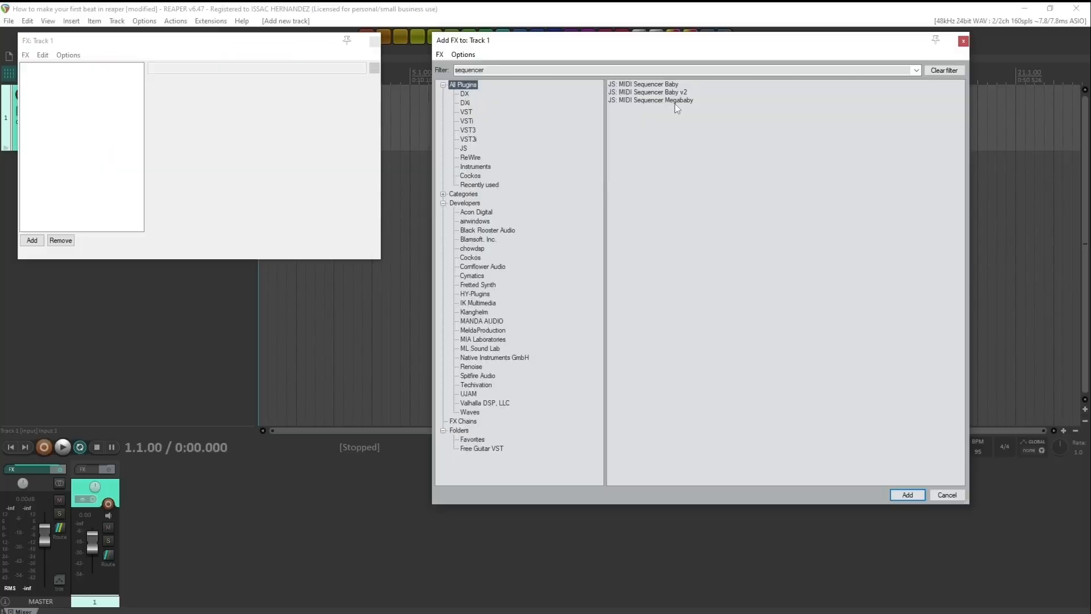
double_click(650, 100)
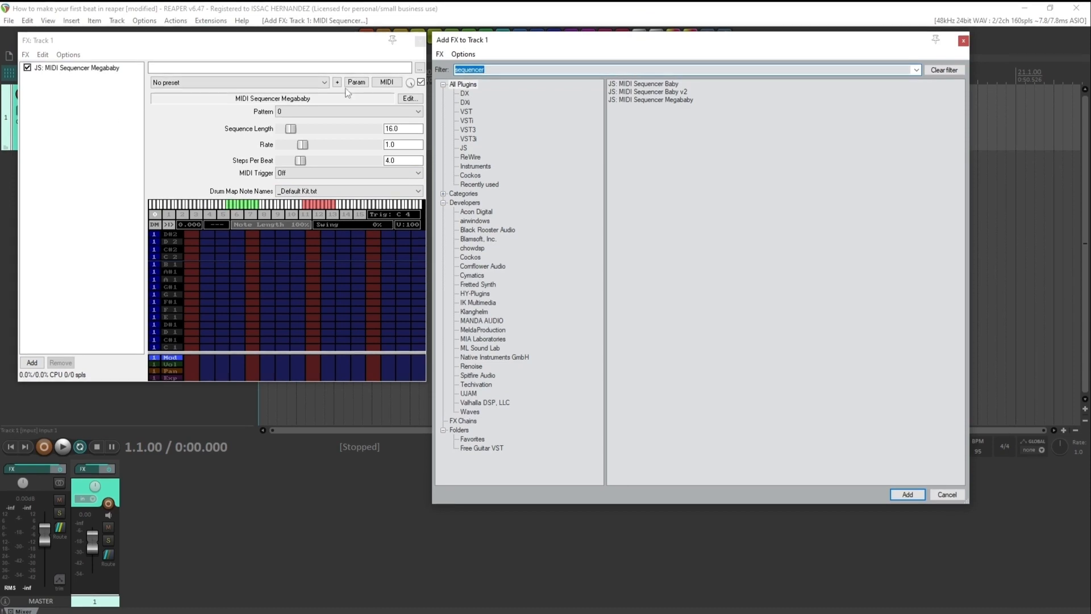
- Filter the FX list for 'mt power' and select MT-PowerDrumKit
type("mt power")
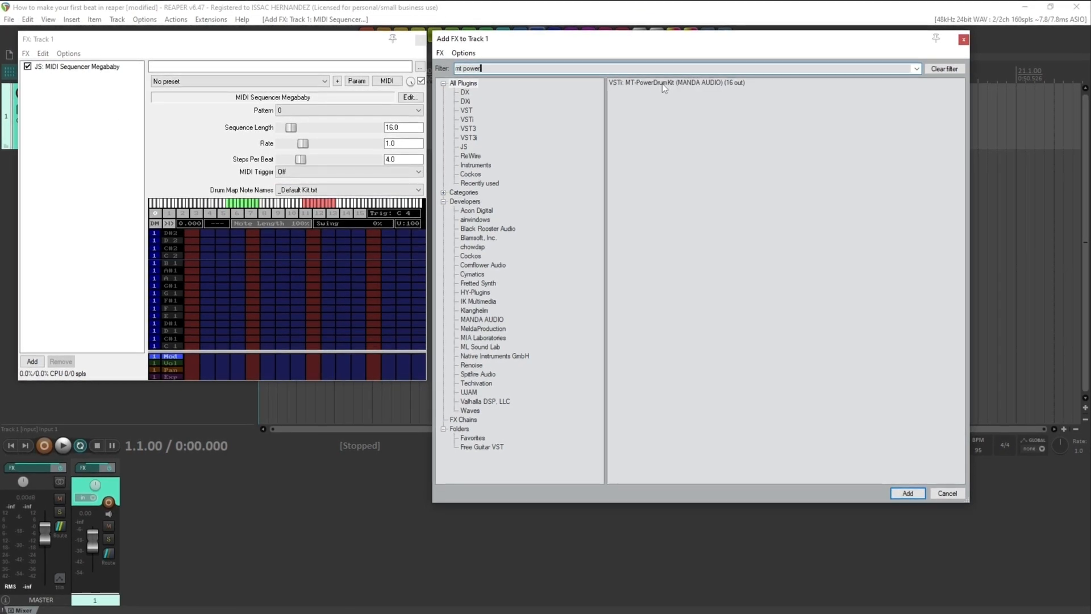
left_click(675, 82)
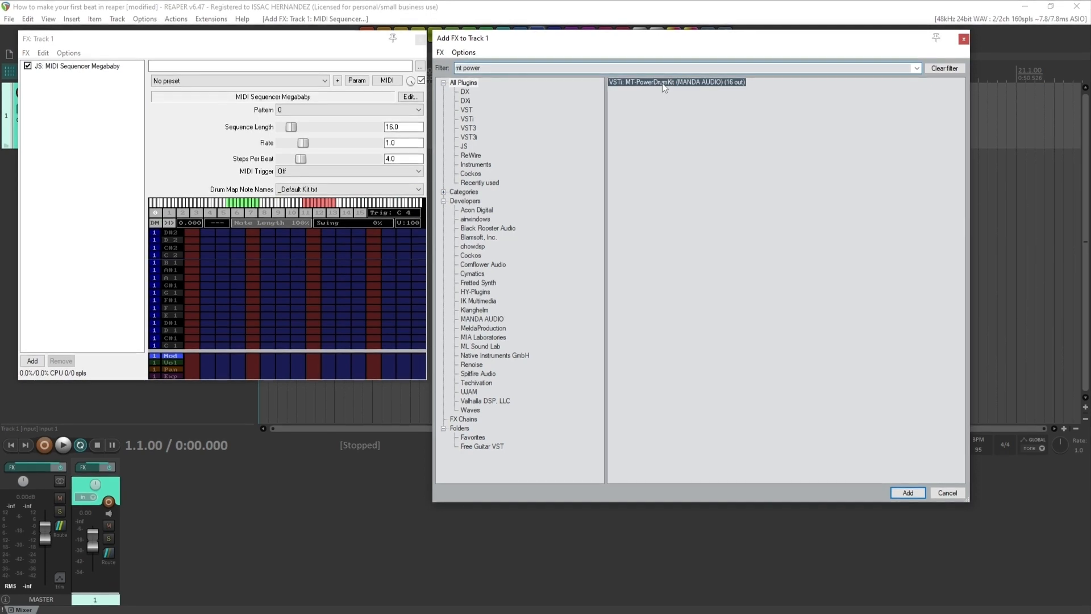
- Insert MT-PowerDrumKit after Megababy and preview each plugin's interface in the chain
left_click(907, 492)
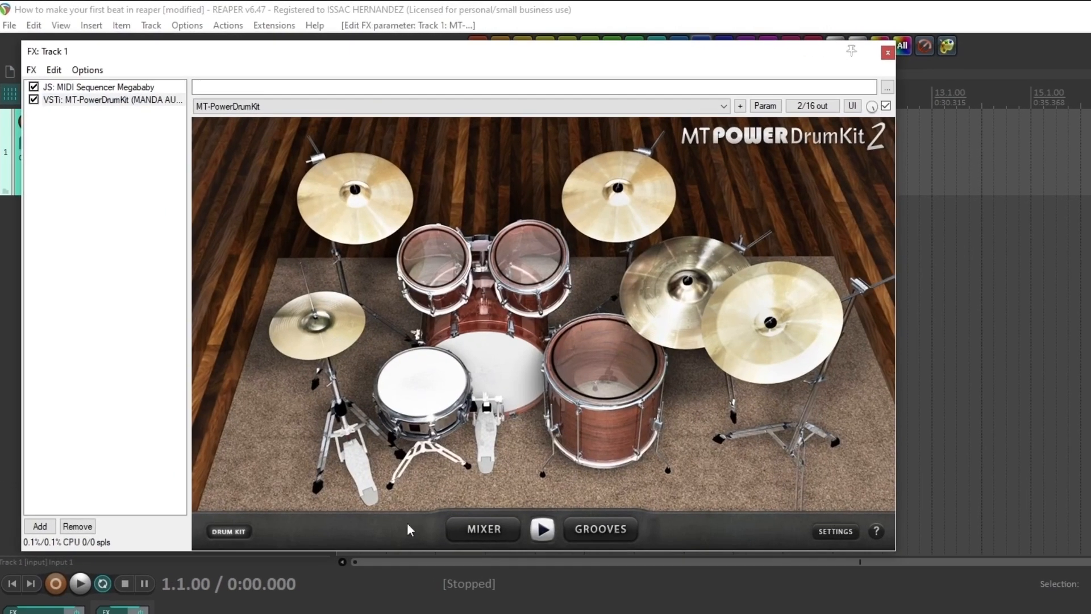
mouse_move(550, 448)
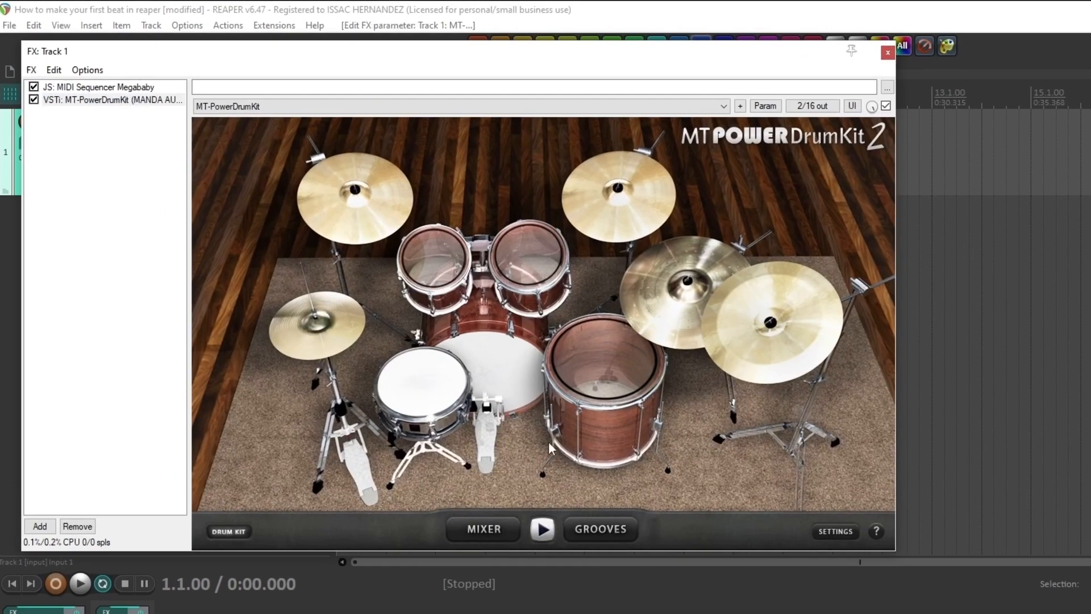
left_click(98, 86)
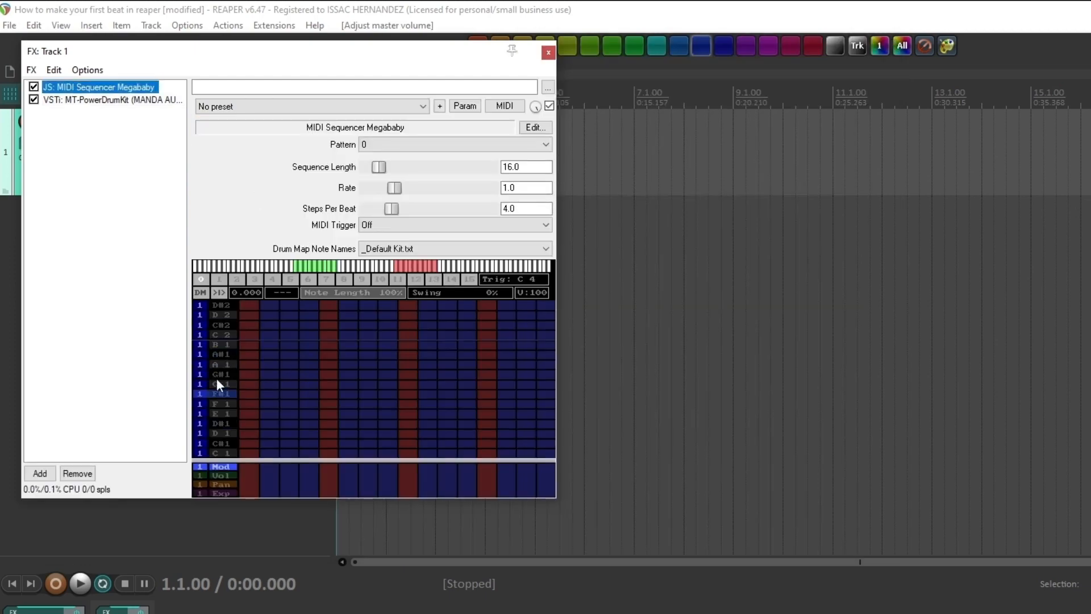
left_click(111, 99)
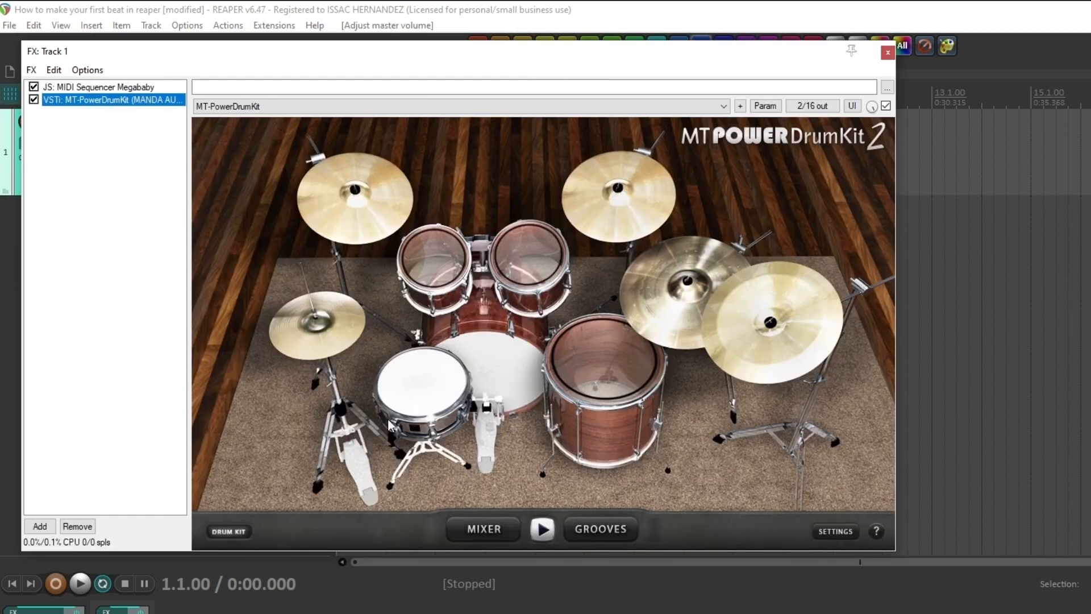
left_click(100, 86)
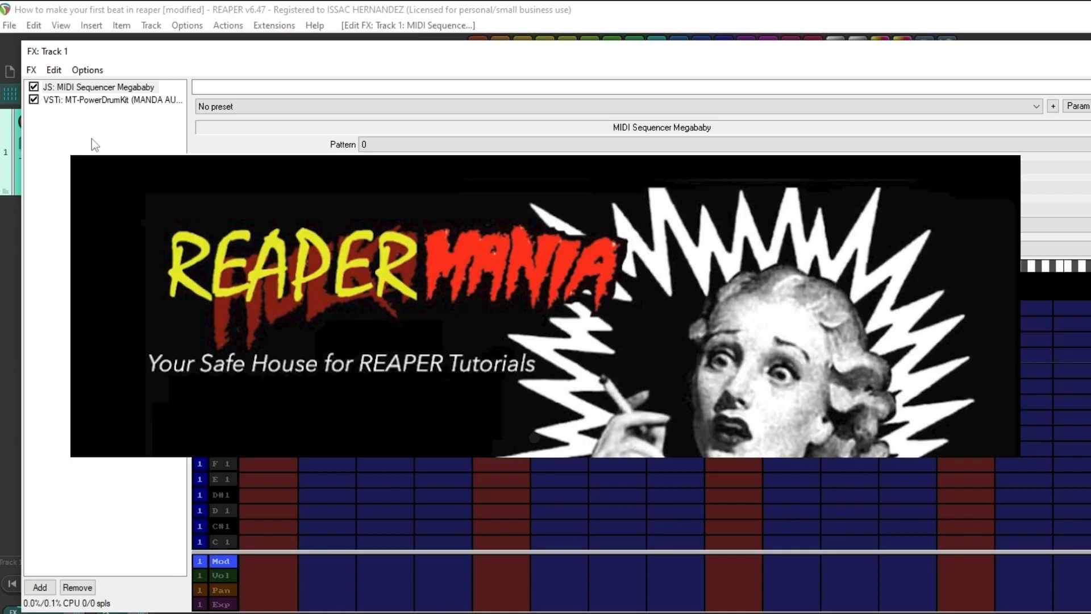
left_click(110, 100)
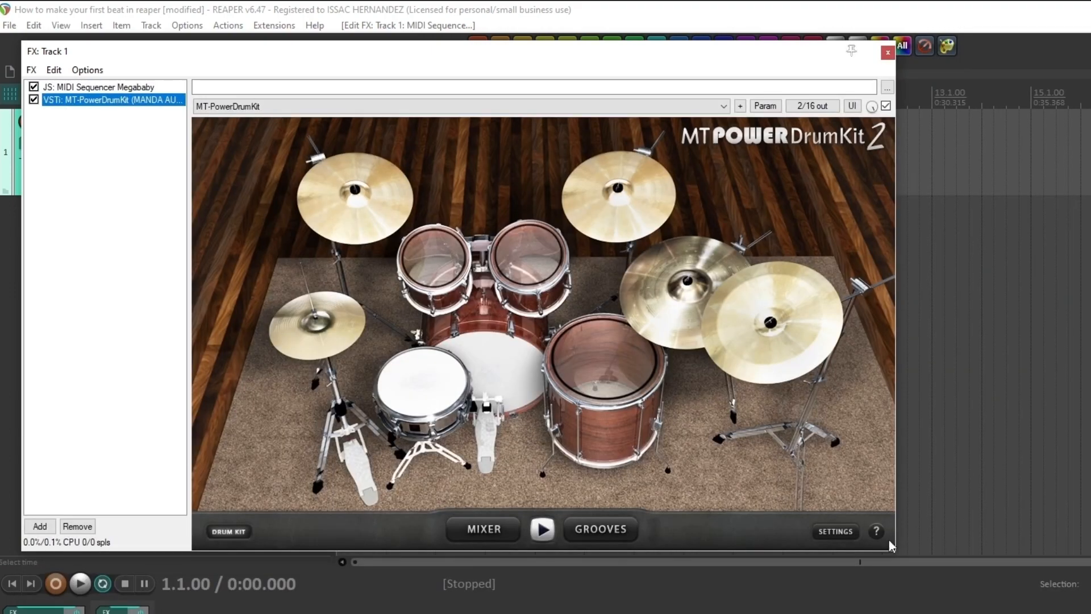
- Review MT-PowerDrumKit's MIDI mapping settings, then return to the Megababy pattern grid
left_click(833, 531)
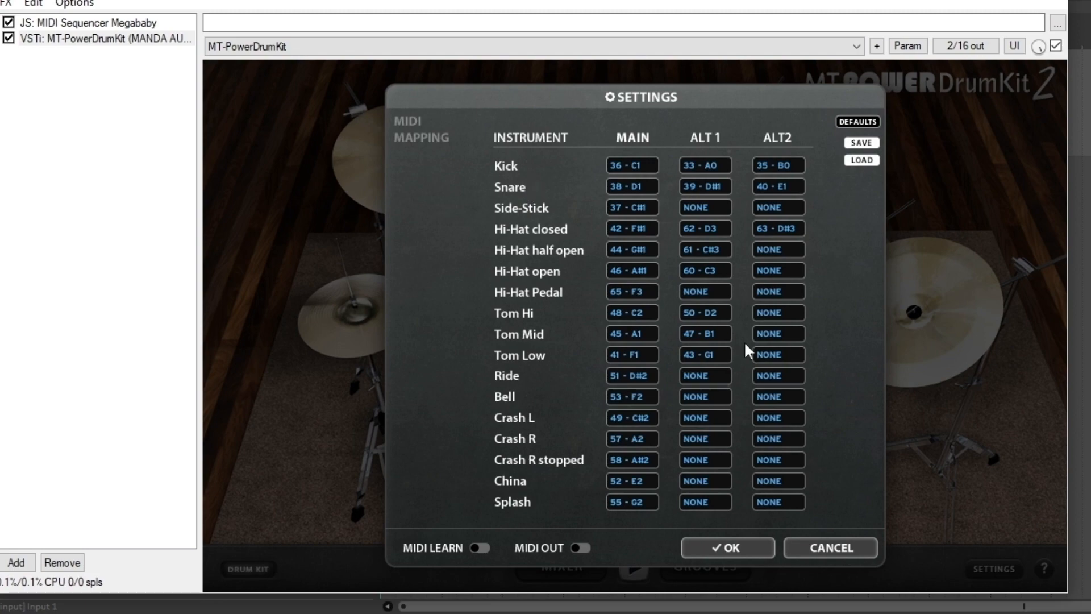
left_click(726, 548)
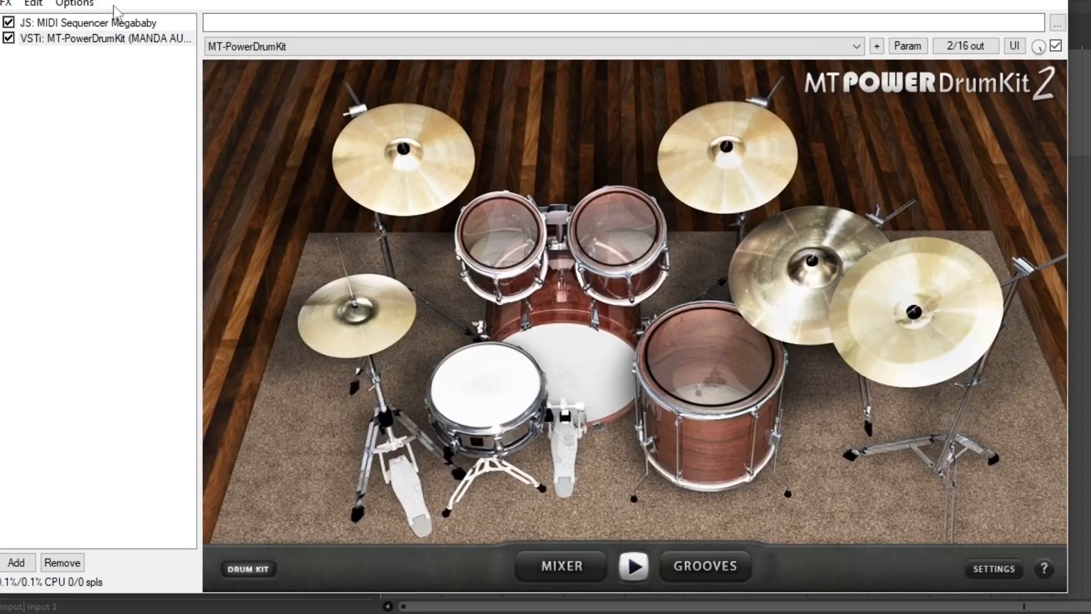
left_click(91, 21)
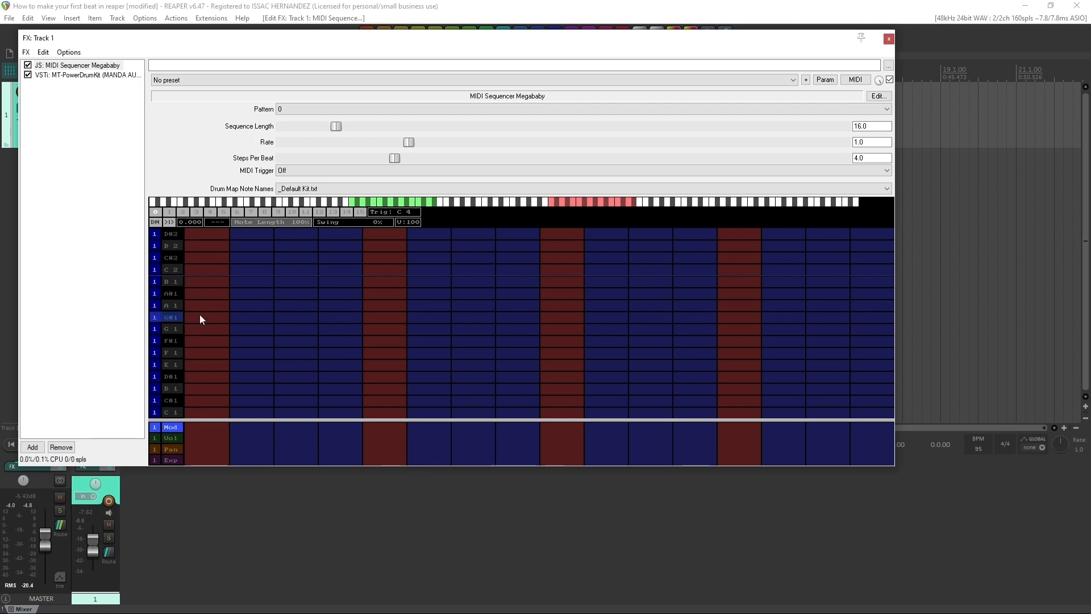
mouse_move(216, 292)
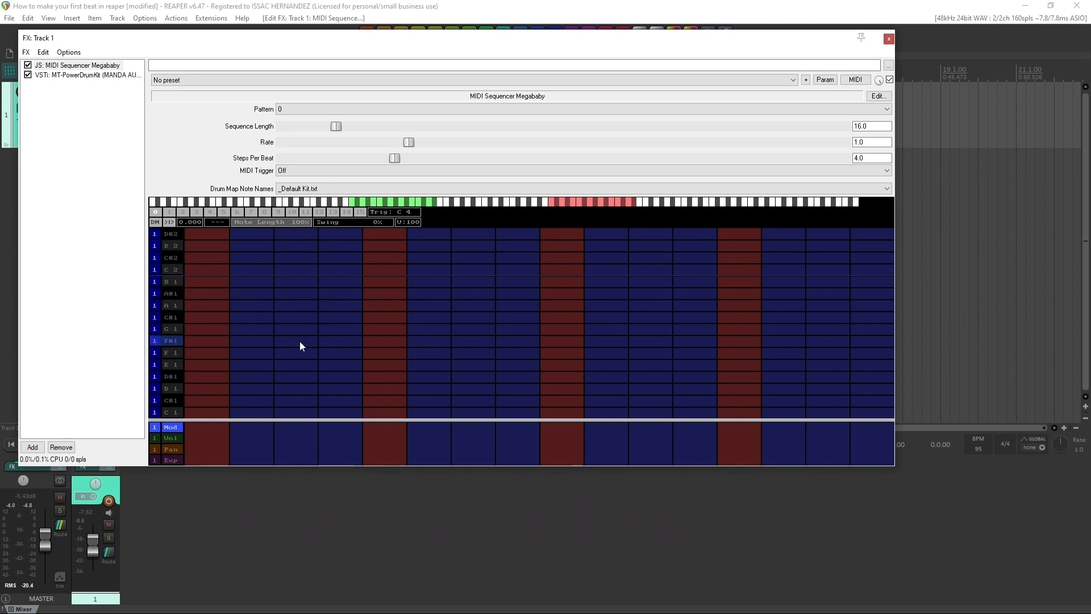
mouse_move(262, 349)
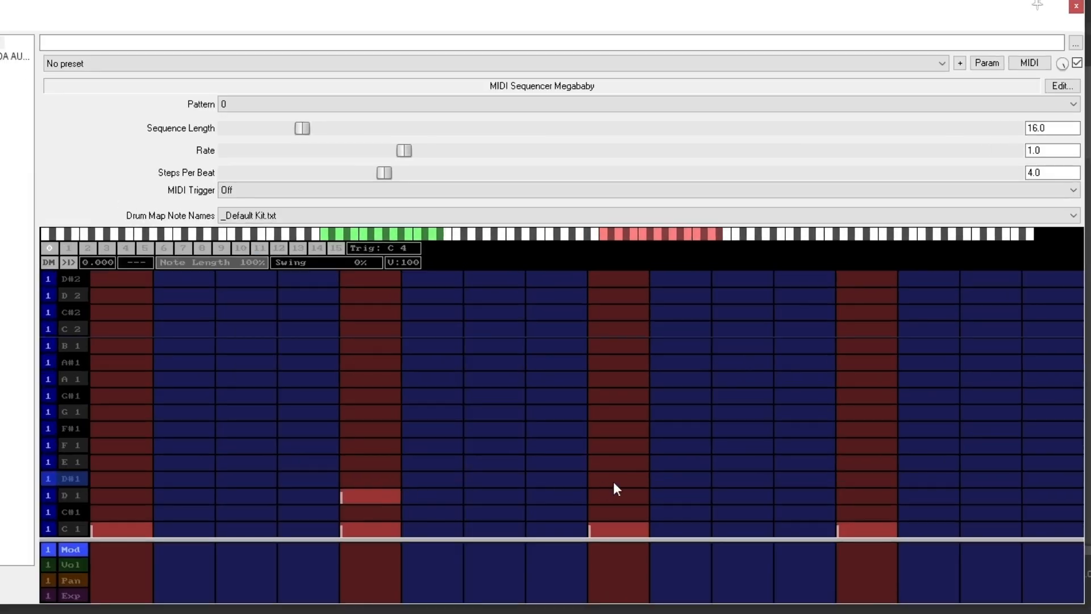
- Toggle a D1 snare note on step 13 of the Megababy grid
left_click(866, 496)
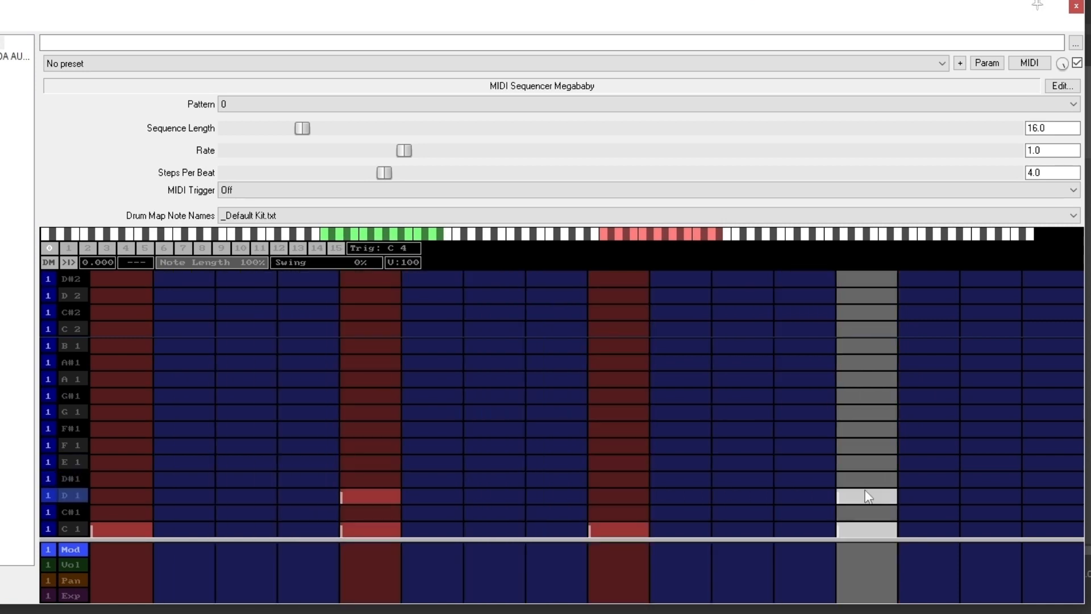
left_click(863, 496)
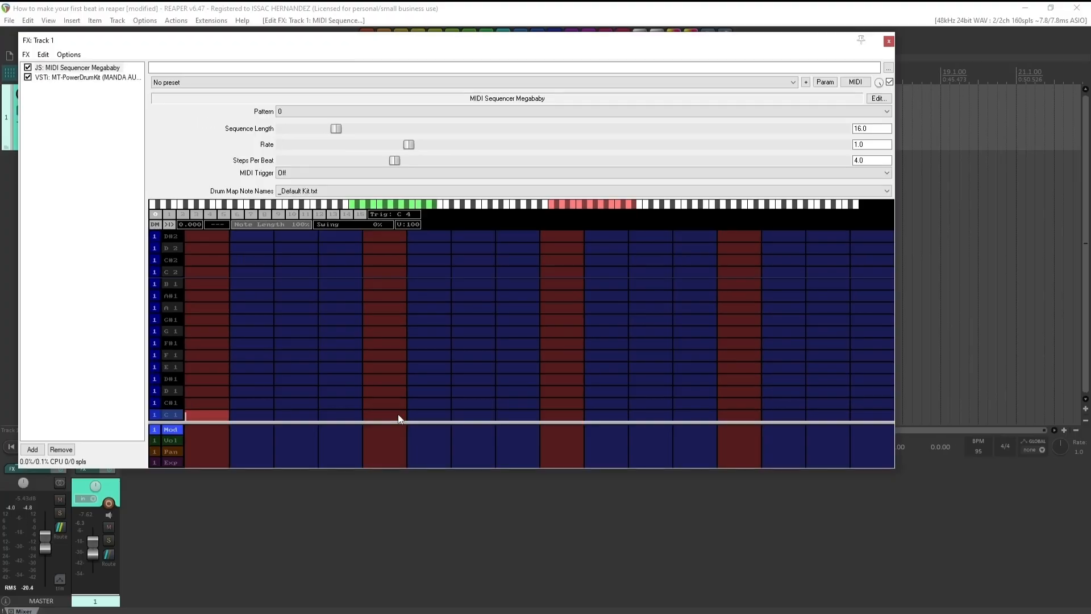
- Add C1 kick notes and paint hi-hat notes along the F#1 row
left_click(560, 402)
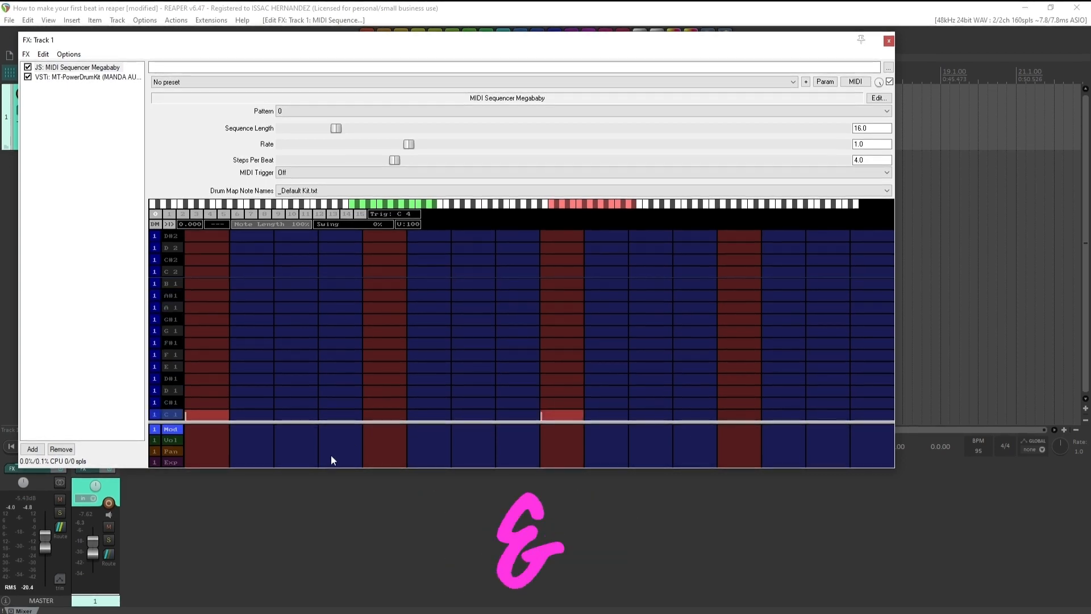
left_click(383, 390)
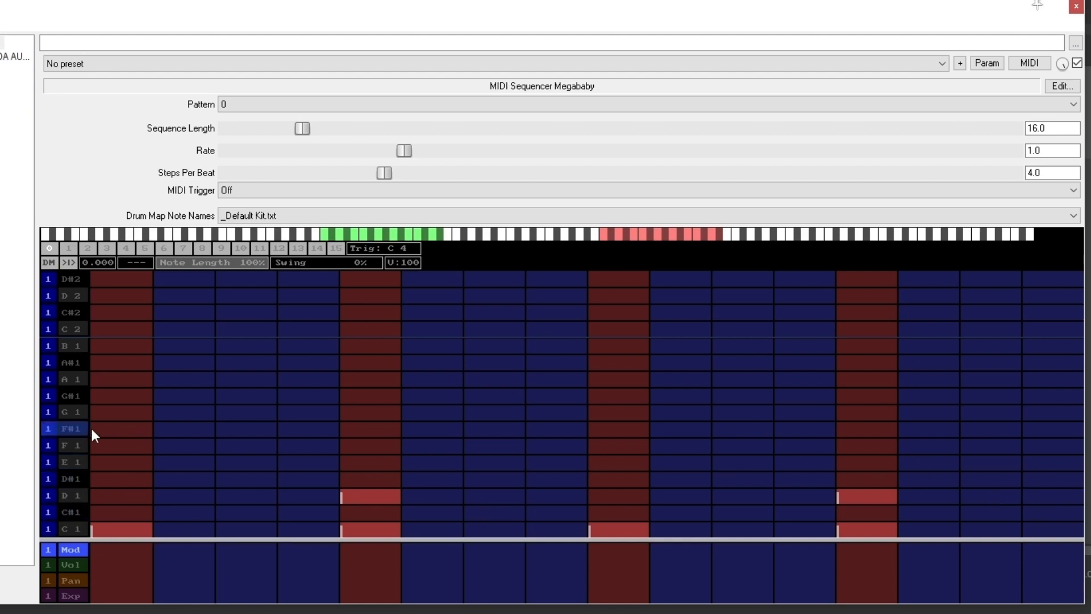
mouse_move(115, 431)
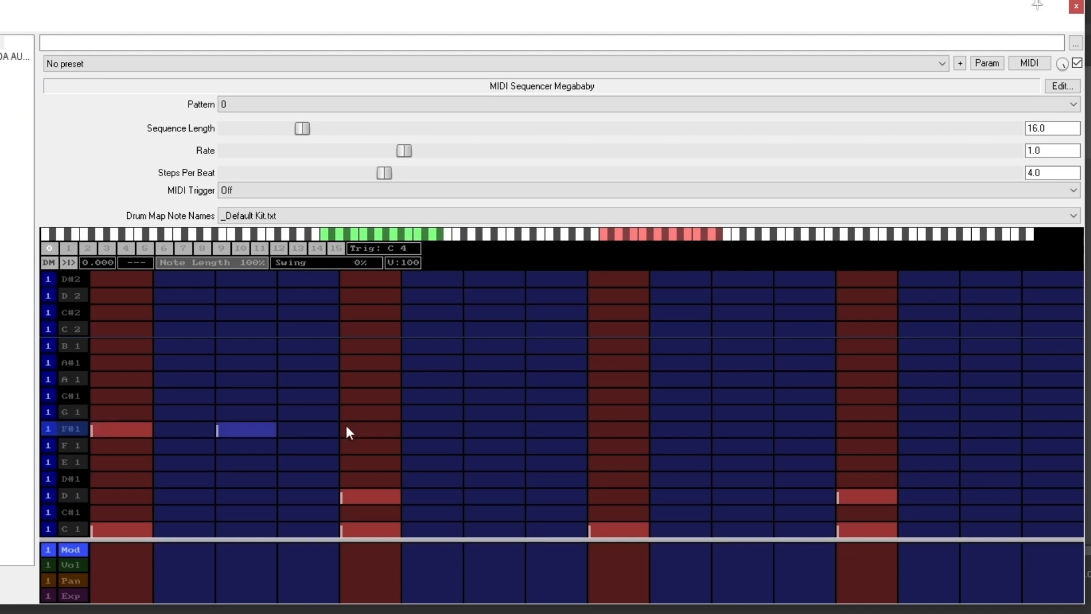
left_click_drag(348, 430, 640, 430)
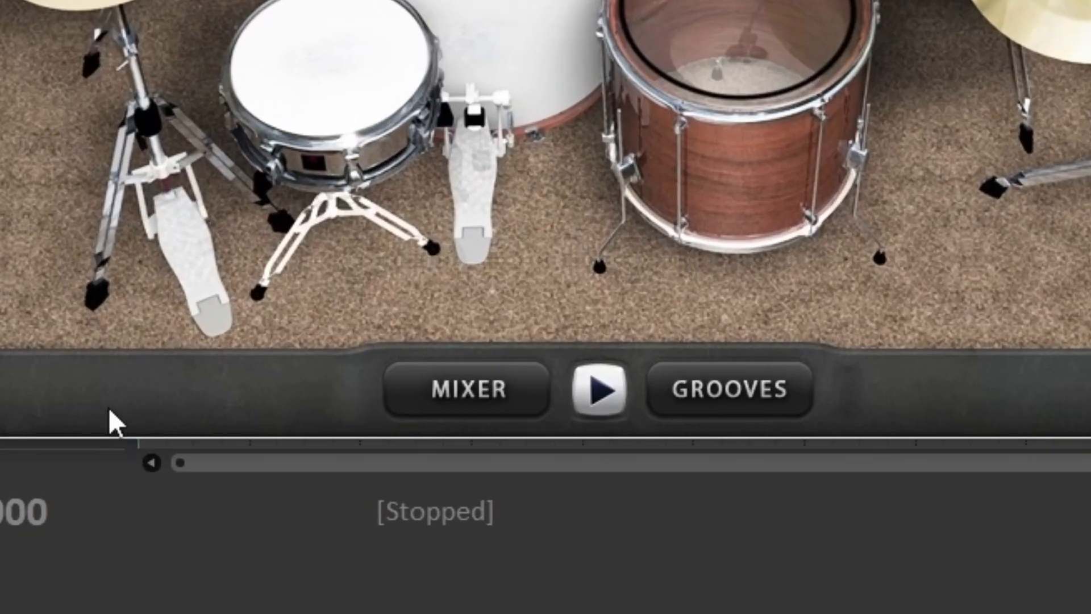
- Adjust the Snare level in MT-PowerDrumKit's mixer, then return to the sequencer grid
left_click(467, 388)
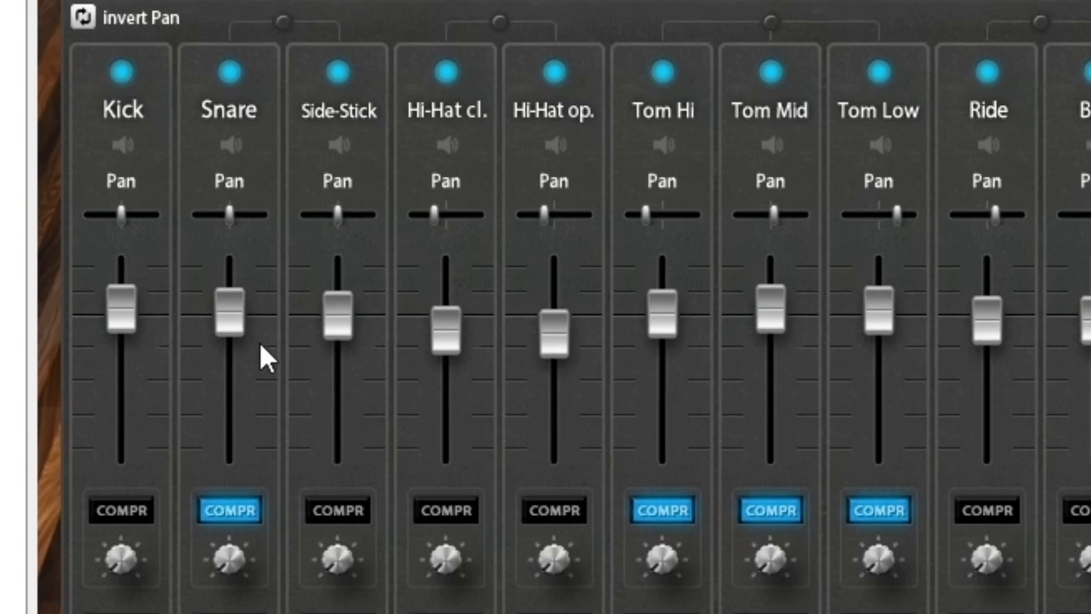
left_click_drag(230, 309, 229, 331)
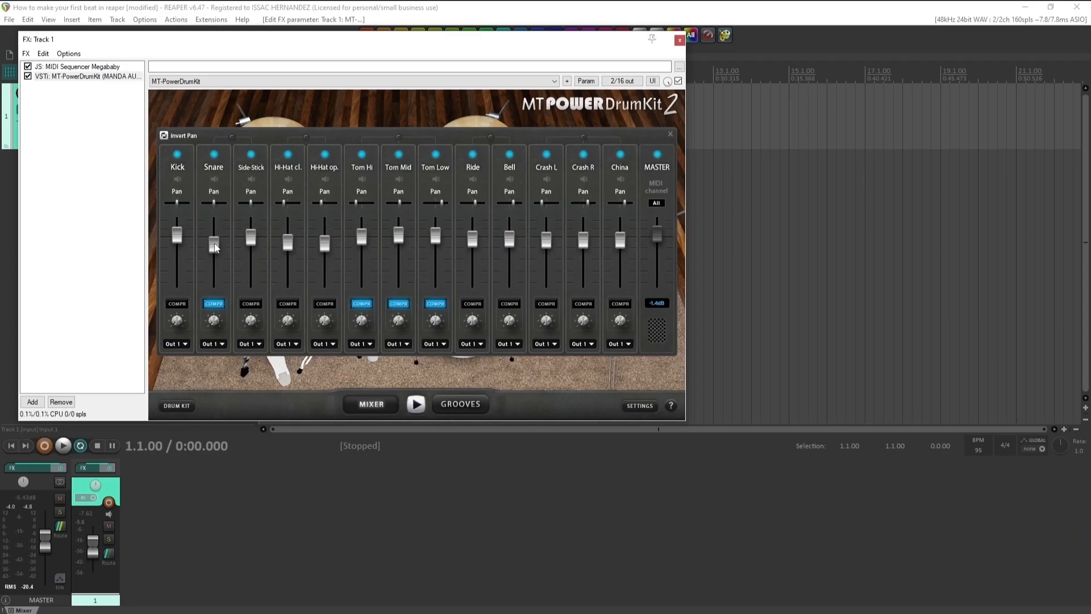
left_click(76, 65)
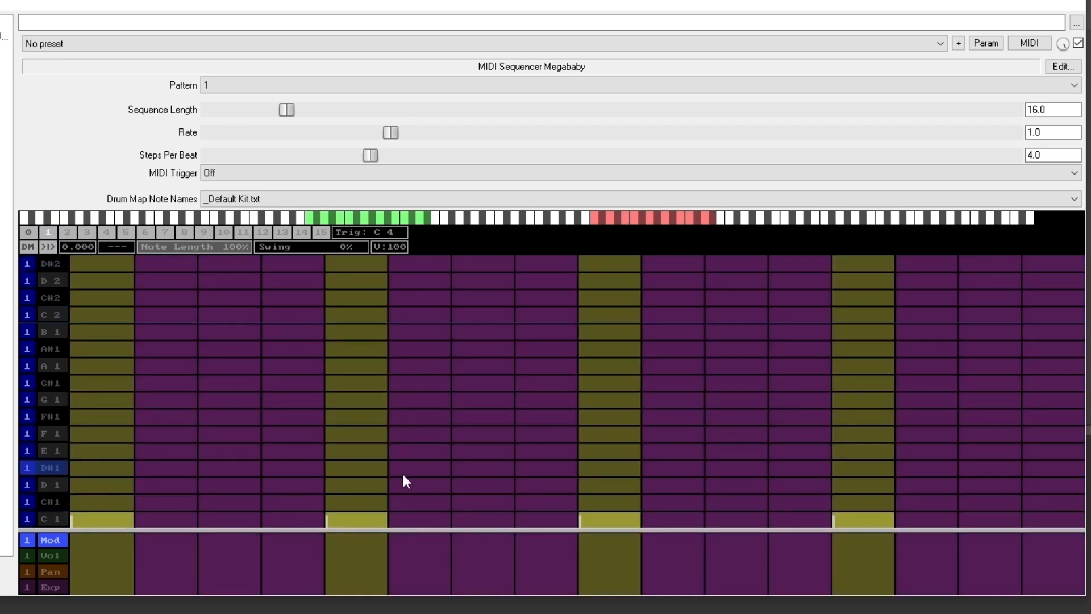
- Place D 1 snare hits including the last step in pattern 1, then switch to pattern 2
left_click(357, 484)
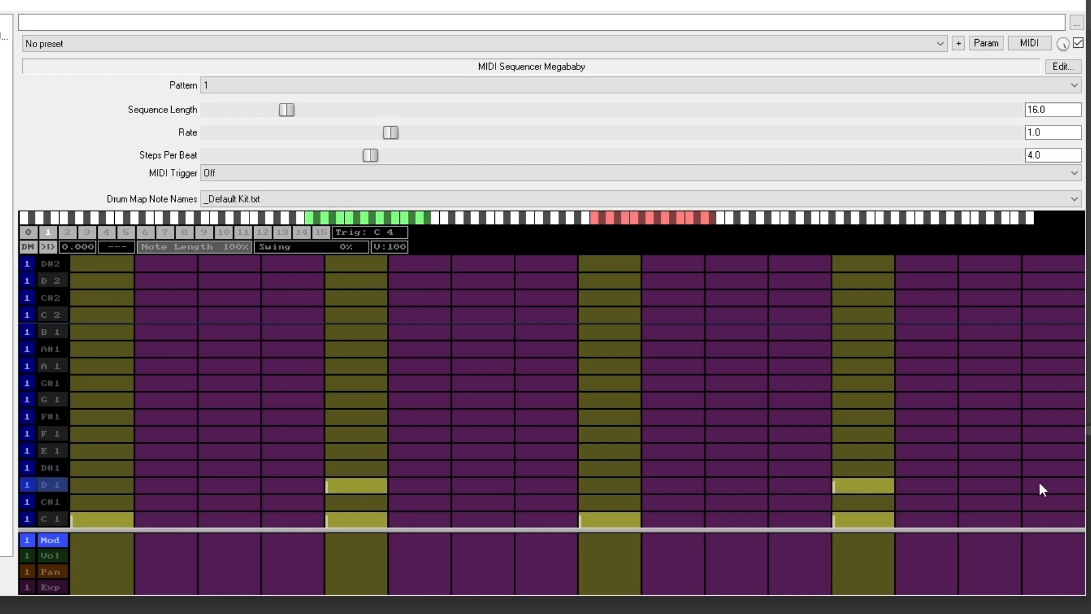
left_click(1058, 484)
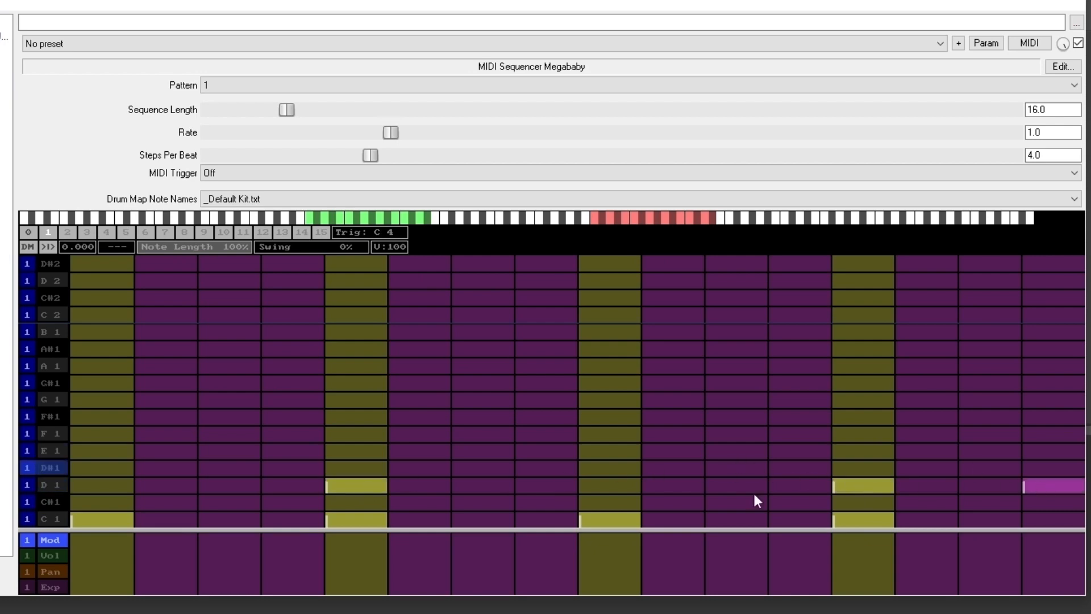
left_click(66, 232)
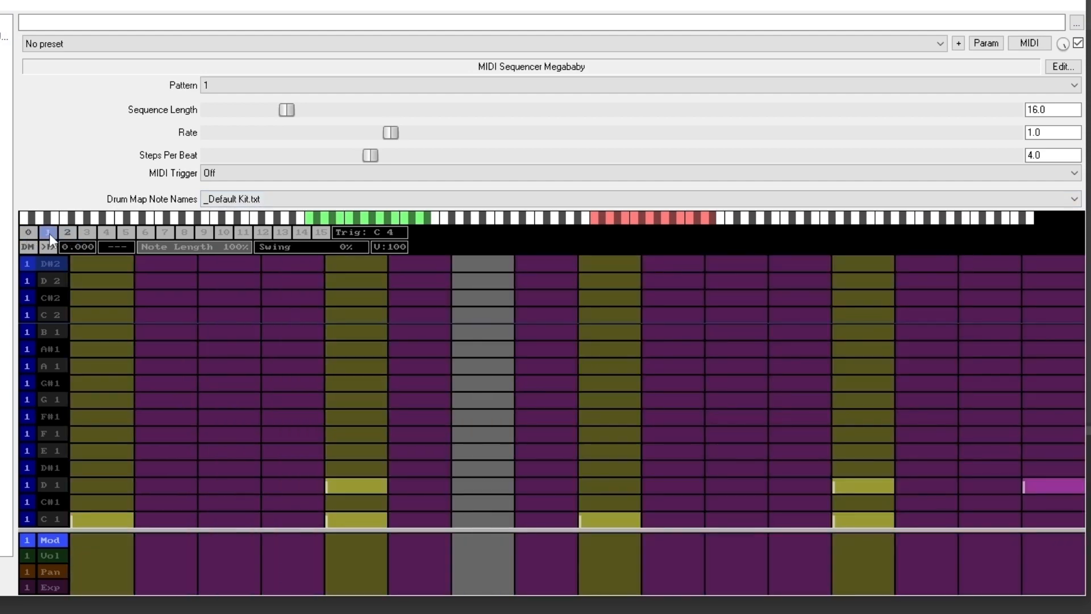
left_click(67, 232)
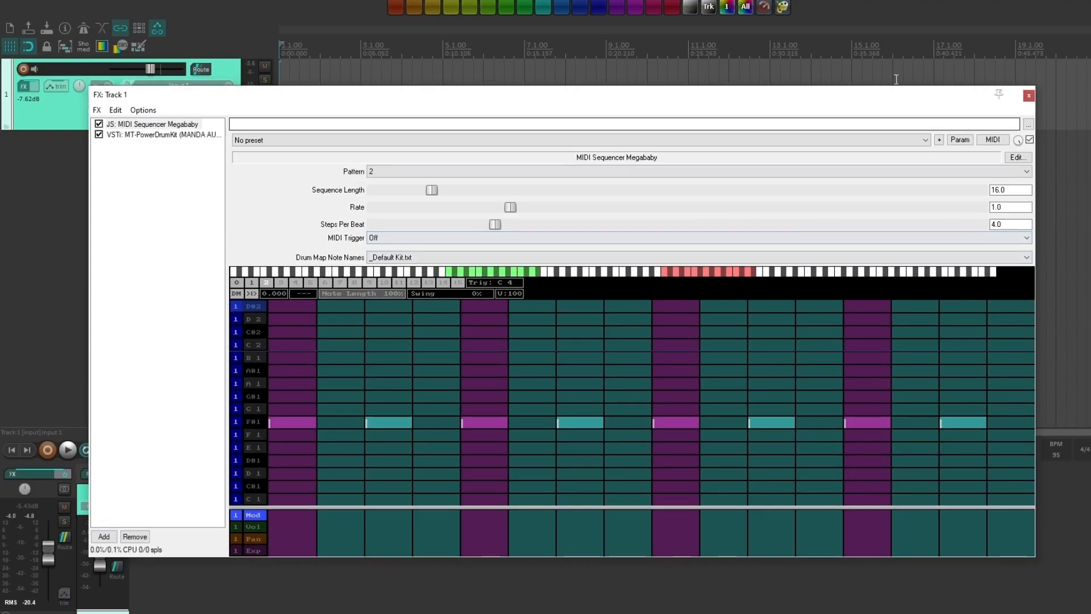
- Create an empty one-bar MIDI item at the start of Track 1 and open it for editing
left_click(1027, 95)
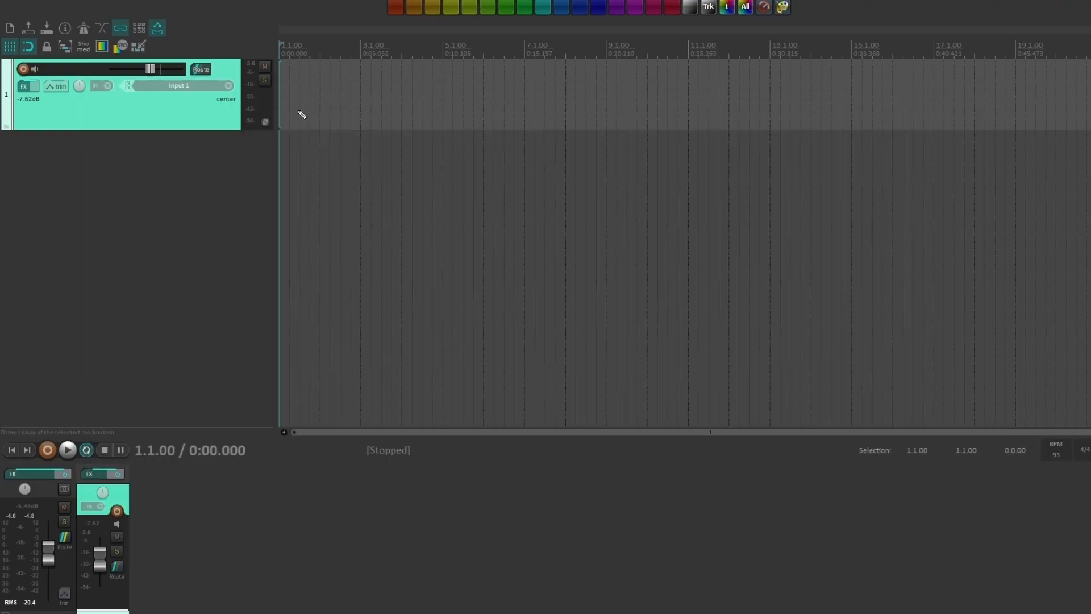
left_click_drag(281, 94, 320, 108)
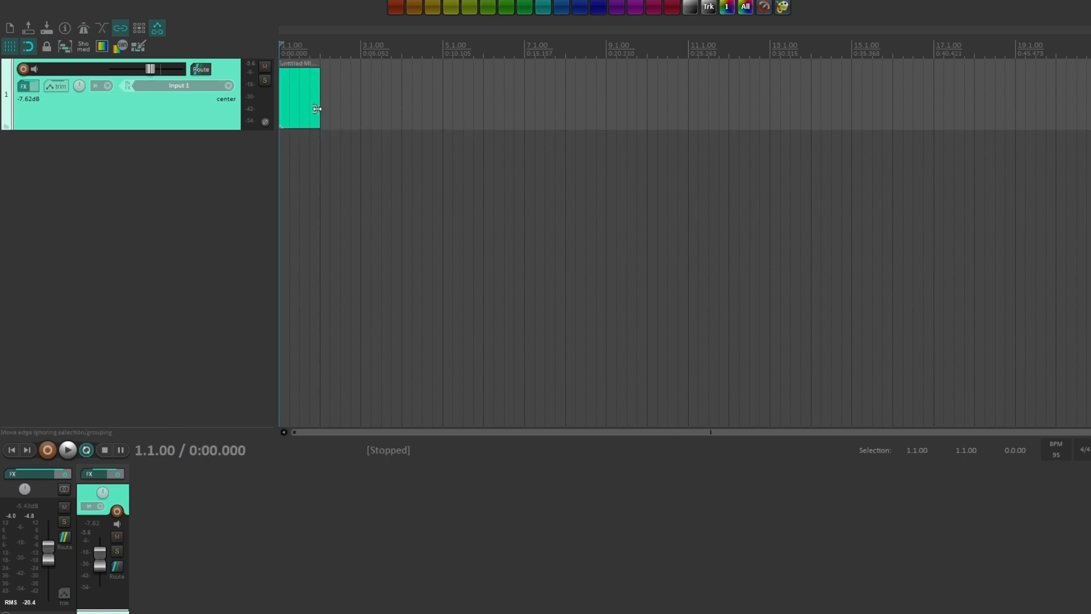
left_click_drag(319, 108, 338, 108)
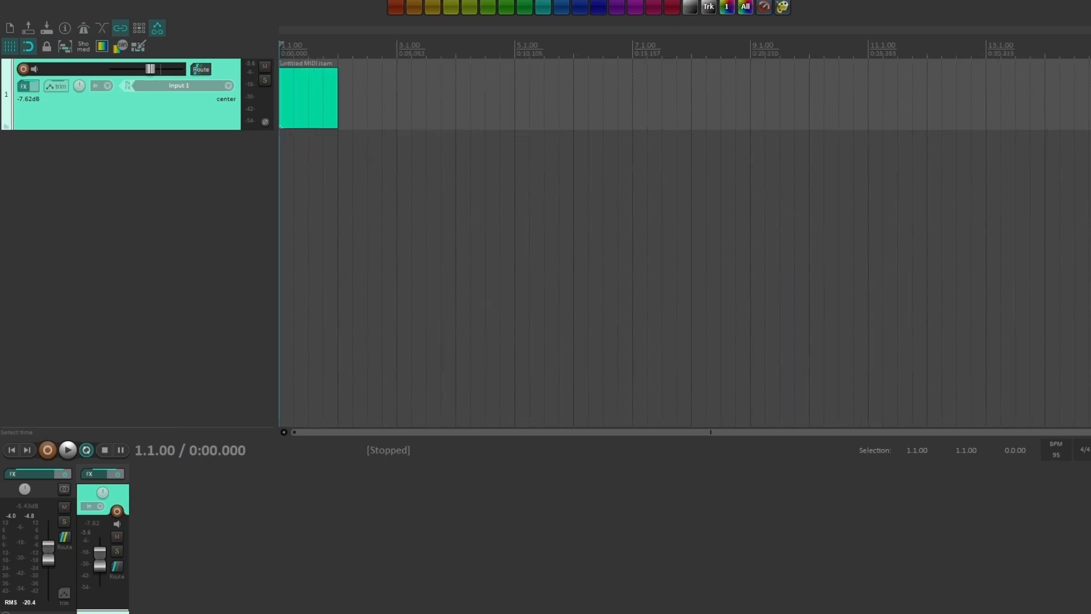
double_click(308, 98)
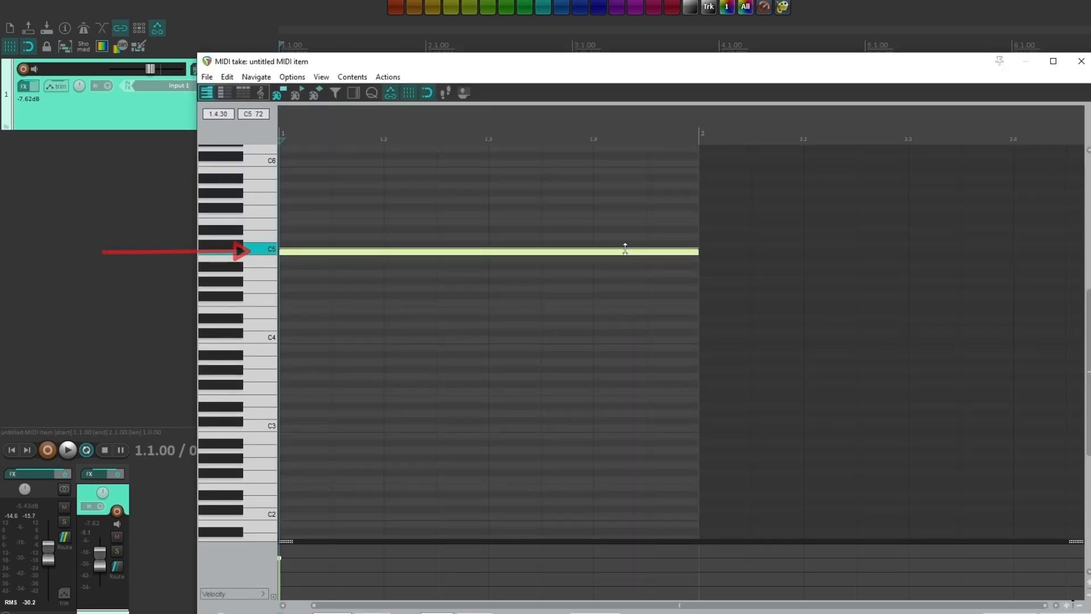
- Draw a single note lasting the whole bar, move it up to D5 and close the editor
left_click(67, 450)
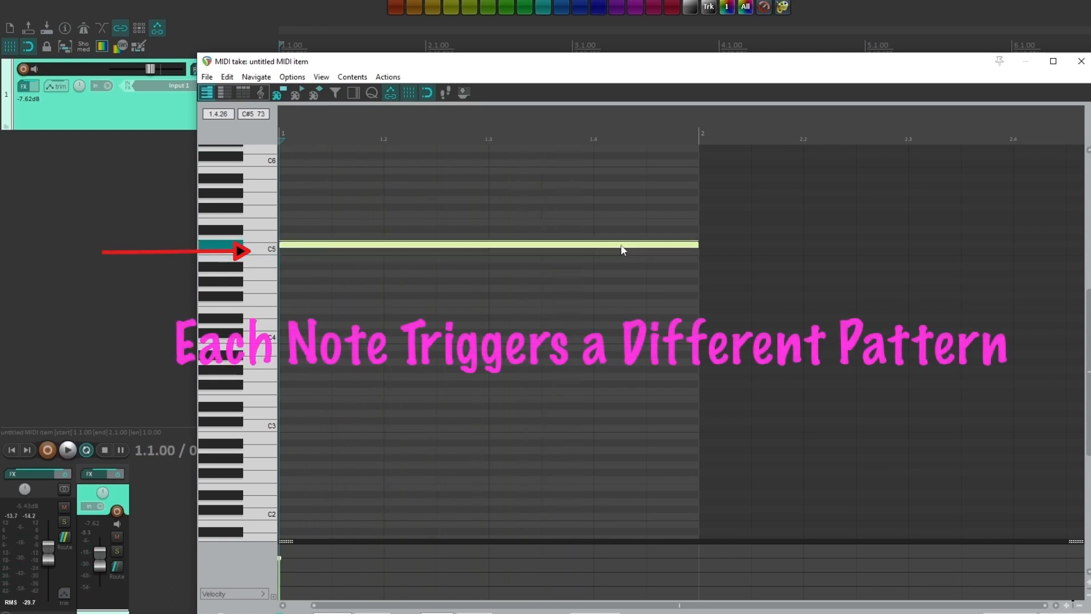
left_click(67, 450)
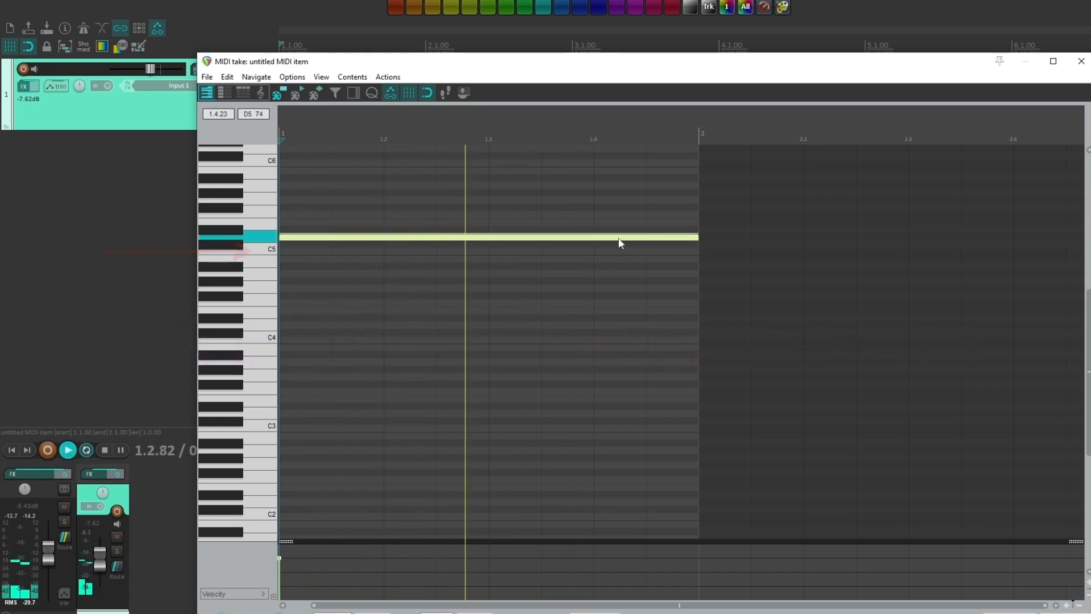
left_click(1080, 61)
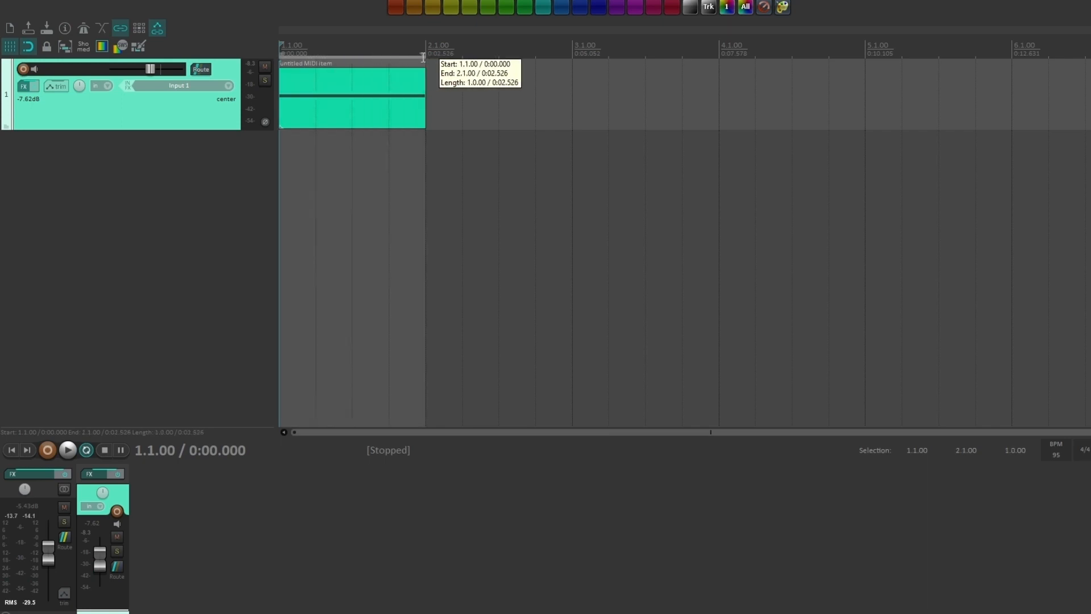
- Load Usynth Drive on the new second track, test it, stop playback and close its window
left_click(67, 450)
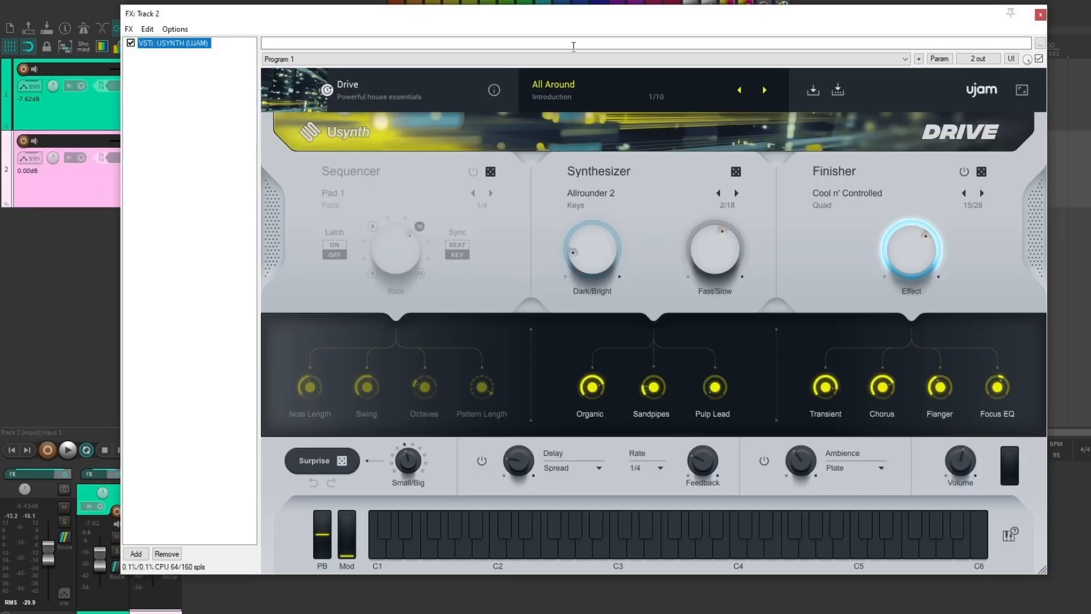
mouse_move(374, 15)
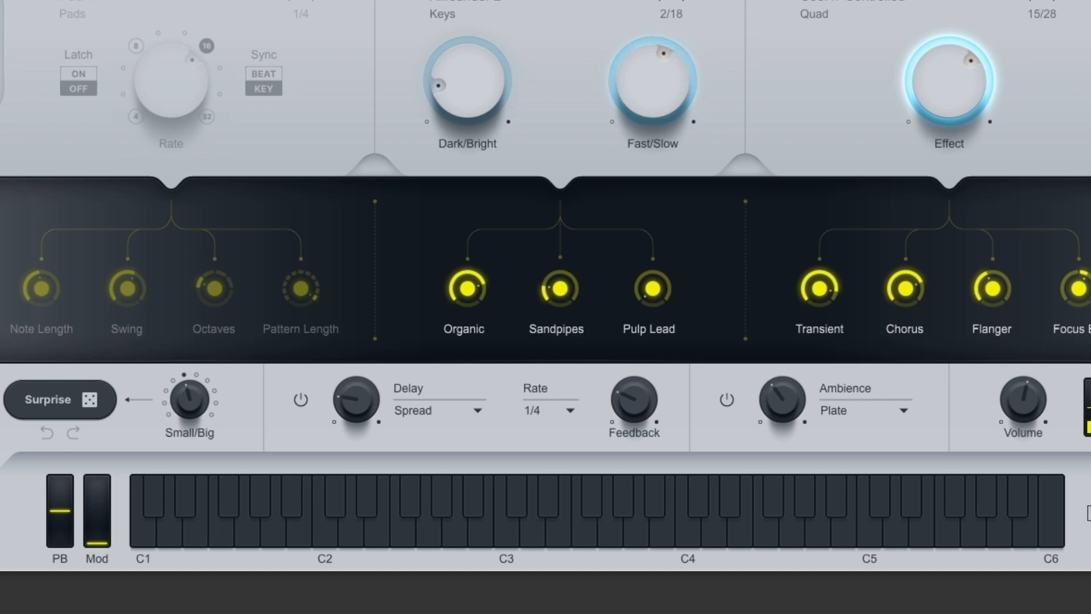
left_click(197, 501)
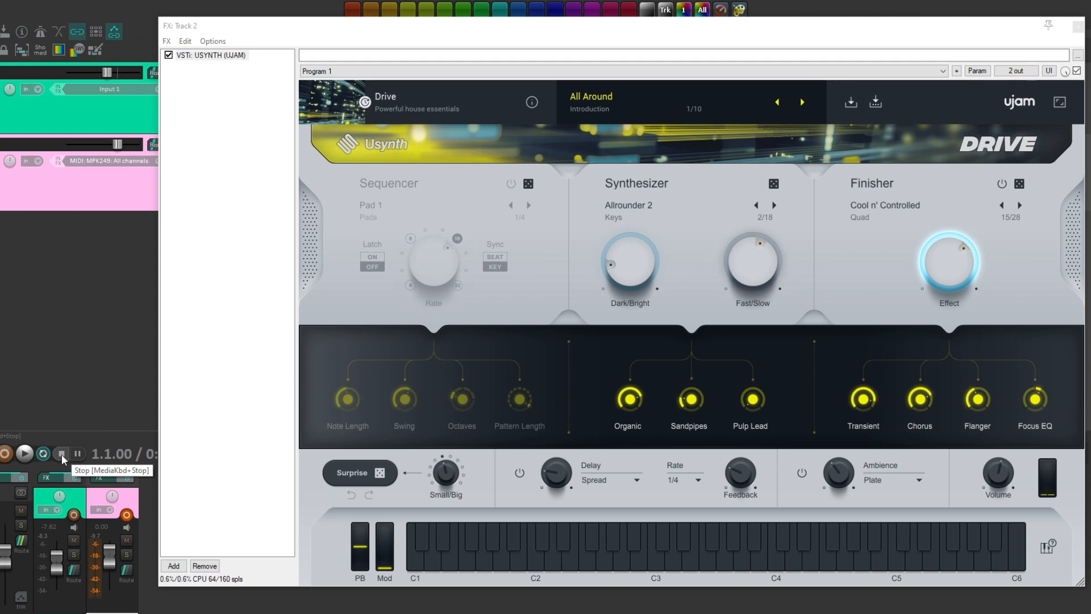
left_click(61, 453)
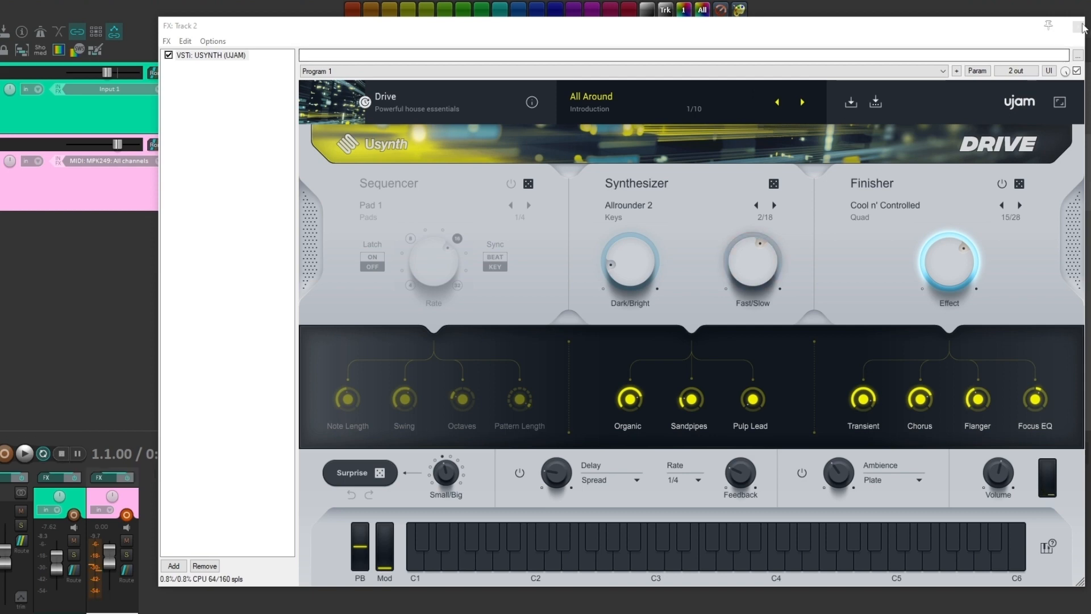
left_click(1083, 26)
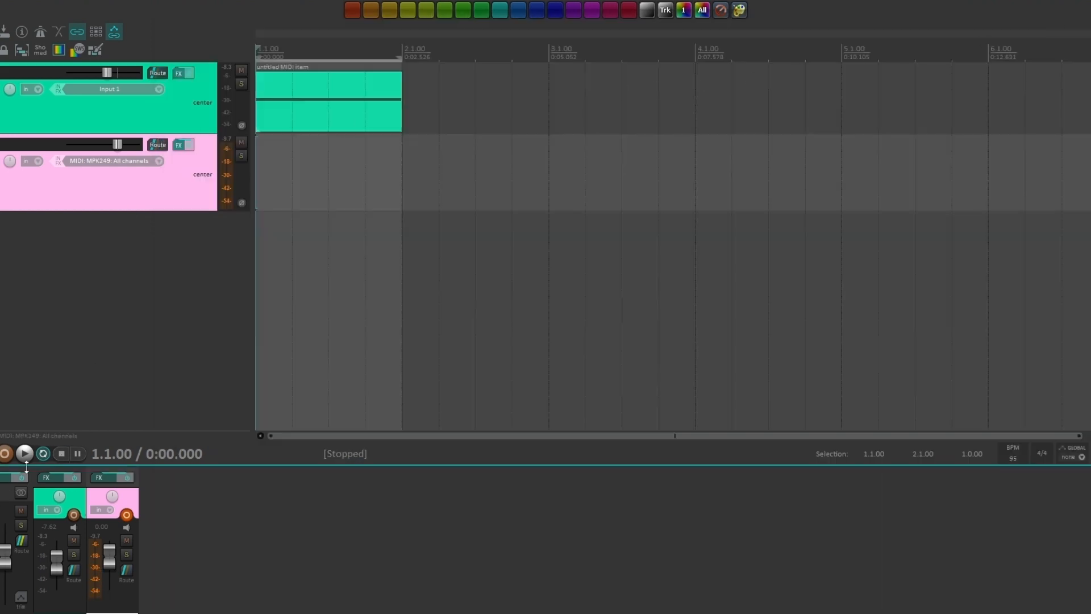
- Record a four-bar MIDI take on Track 2 and stop the recording
left_click(24, 454)
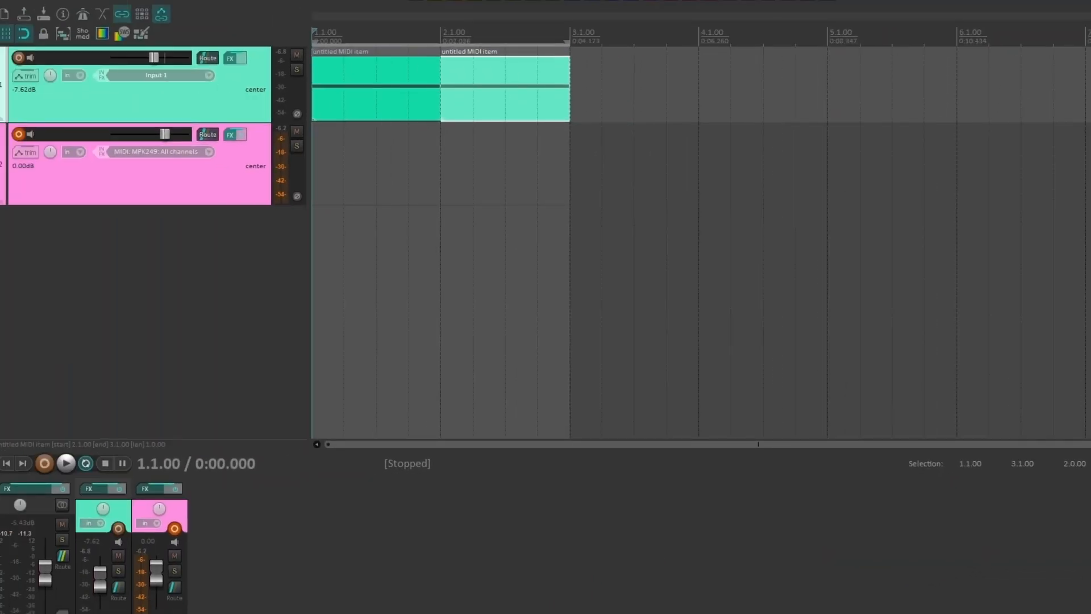
left_click(43, 464)
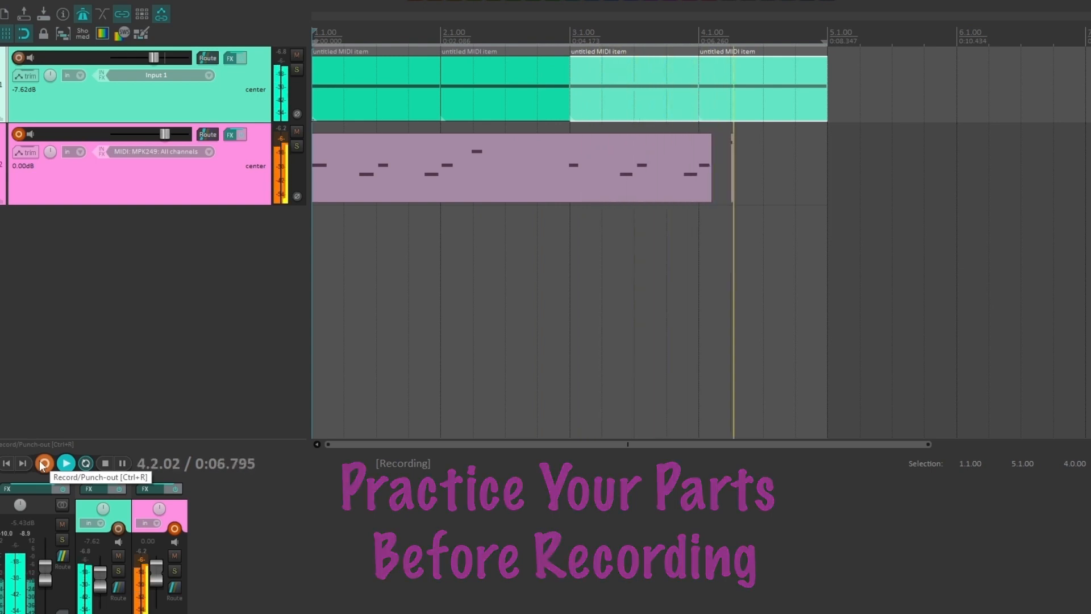
left_click(105, 463)
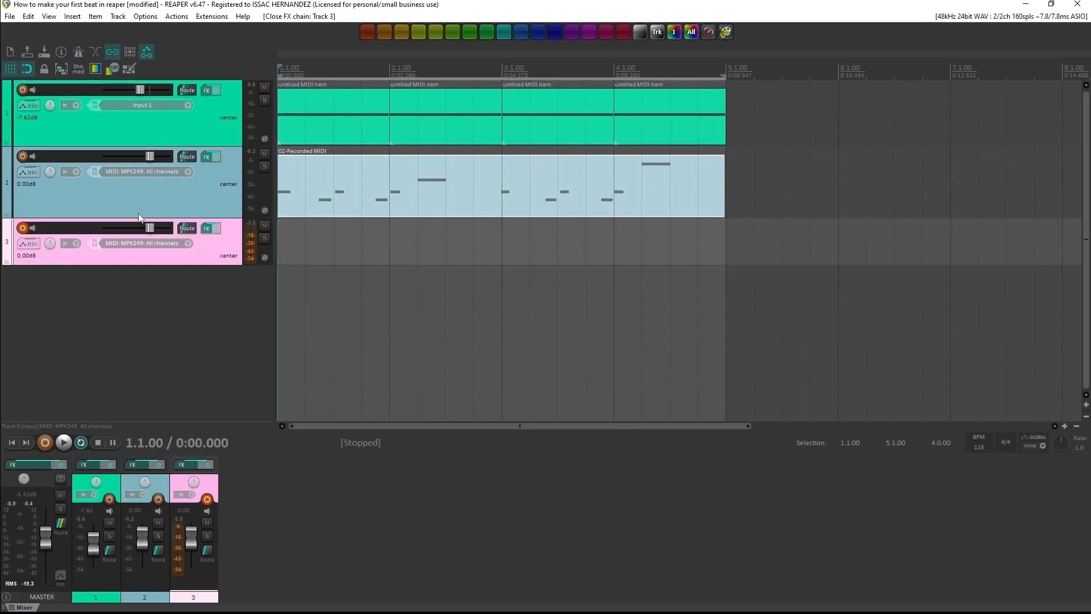
mouse_move(207, 241)
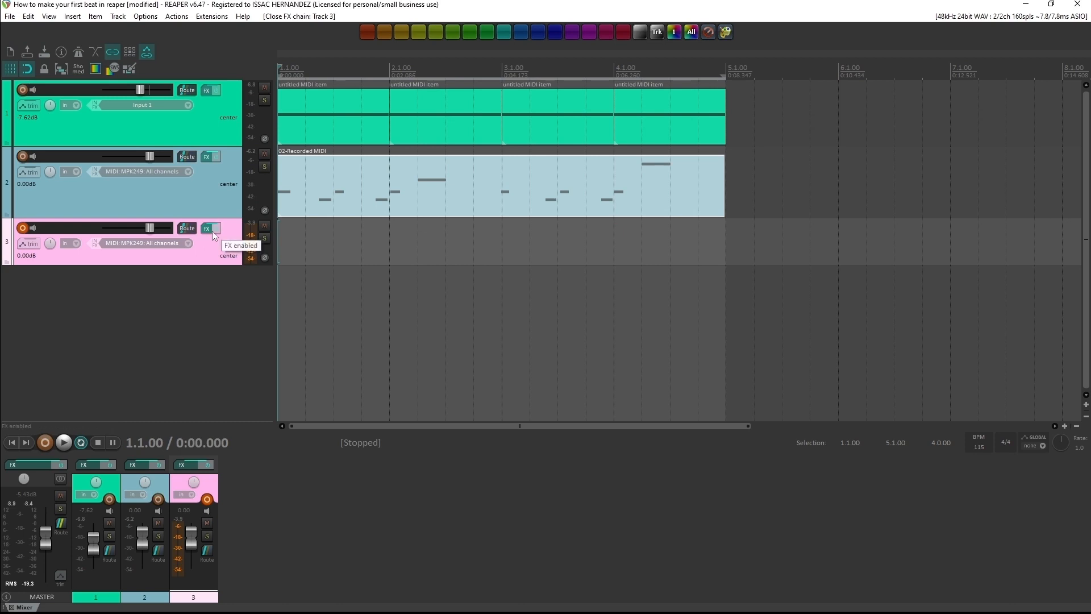
mouse_move(210, 227)
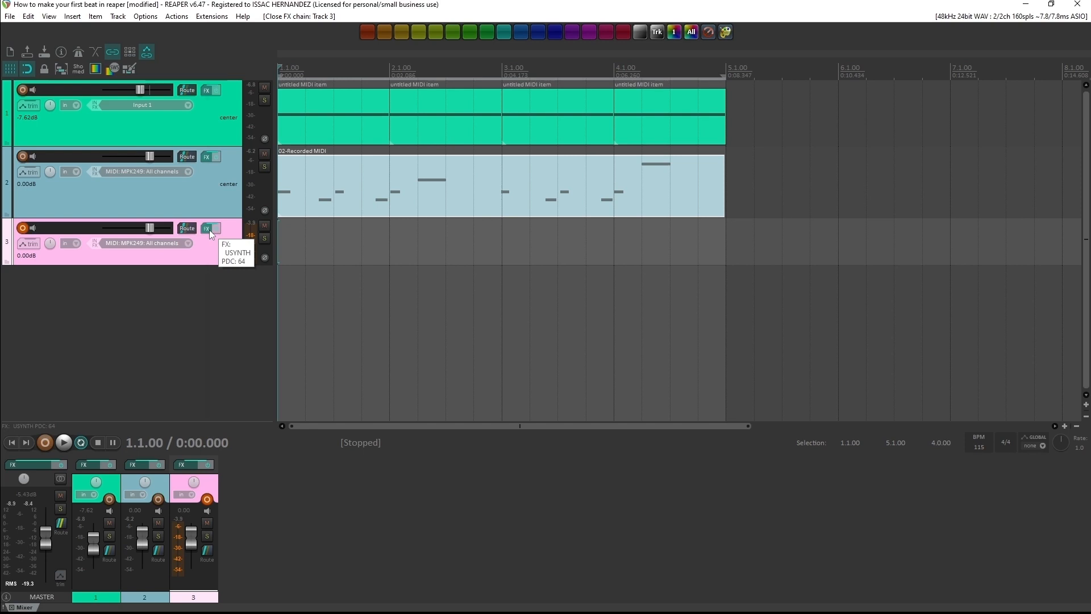
left_click(207, 228)
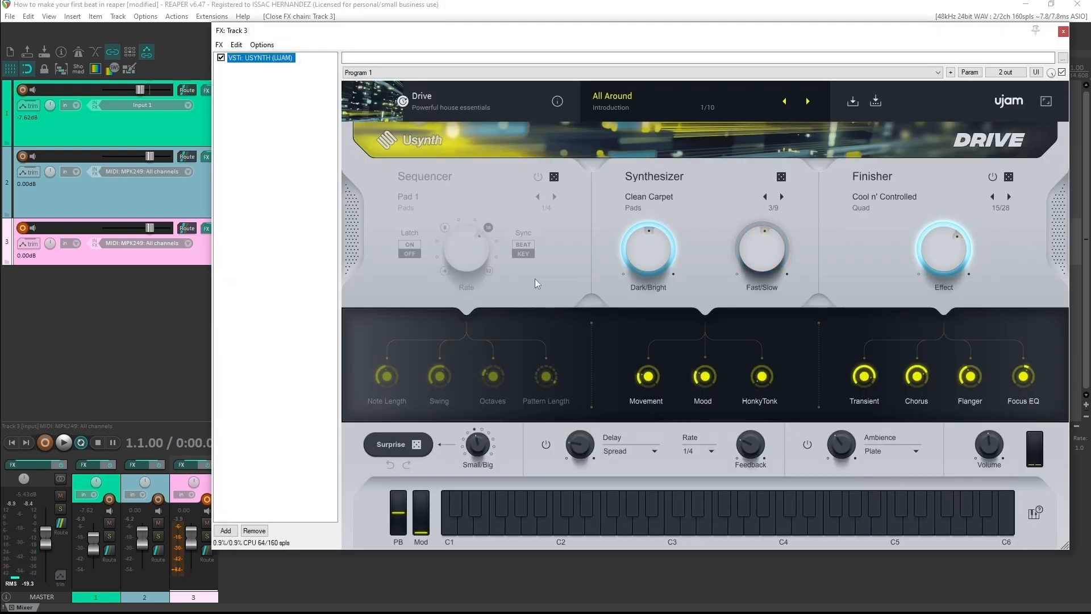
left_click(563, 515)
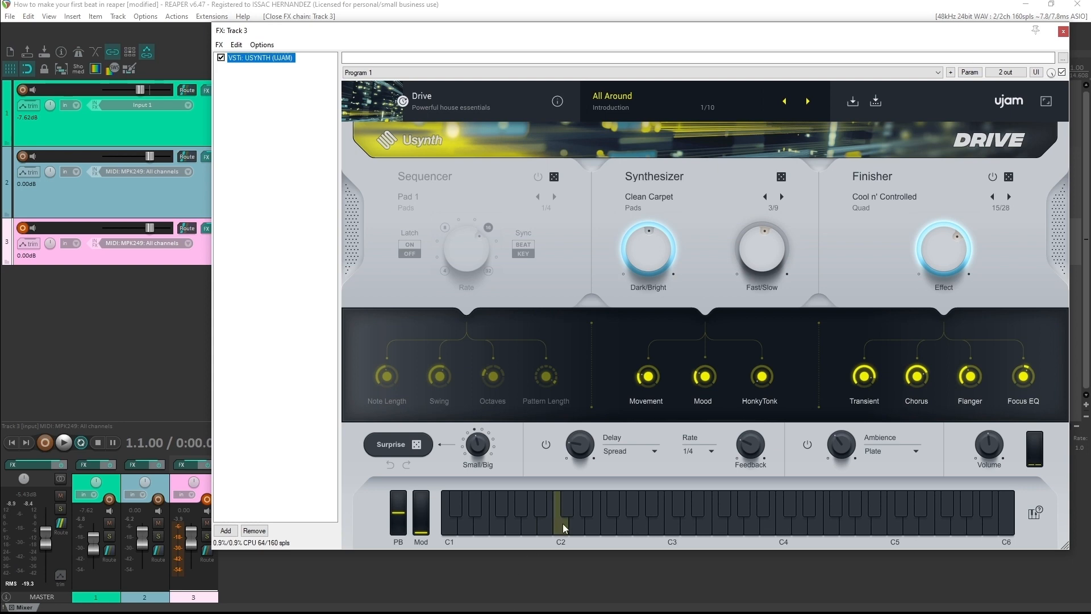
left_click(560, 515)
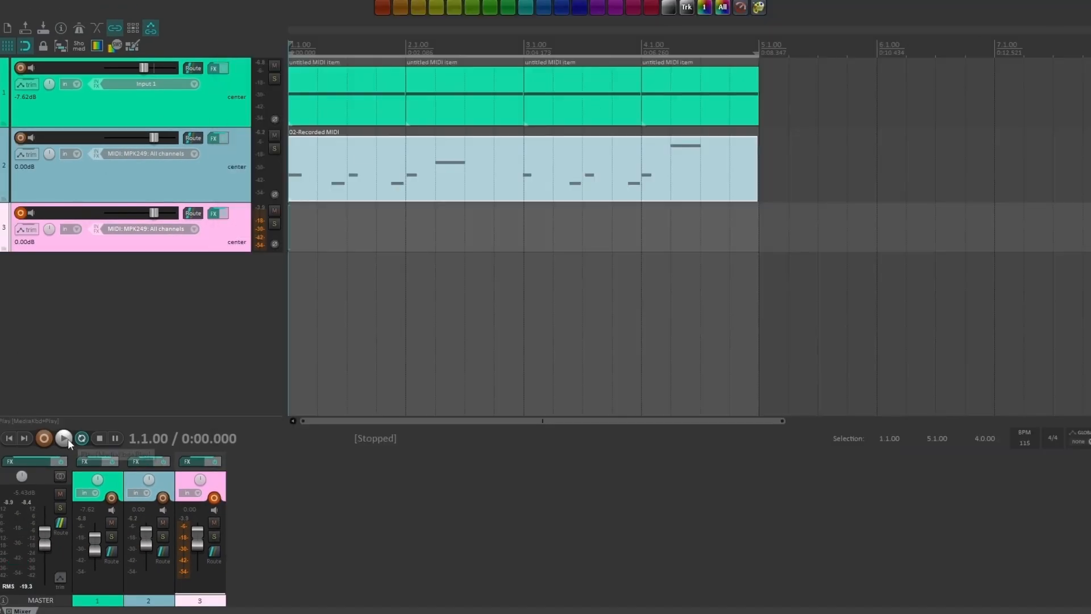
mouse_move(67, 444)
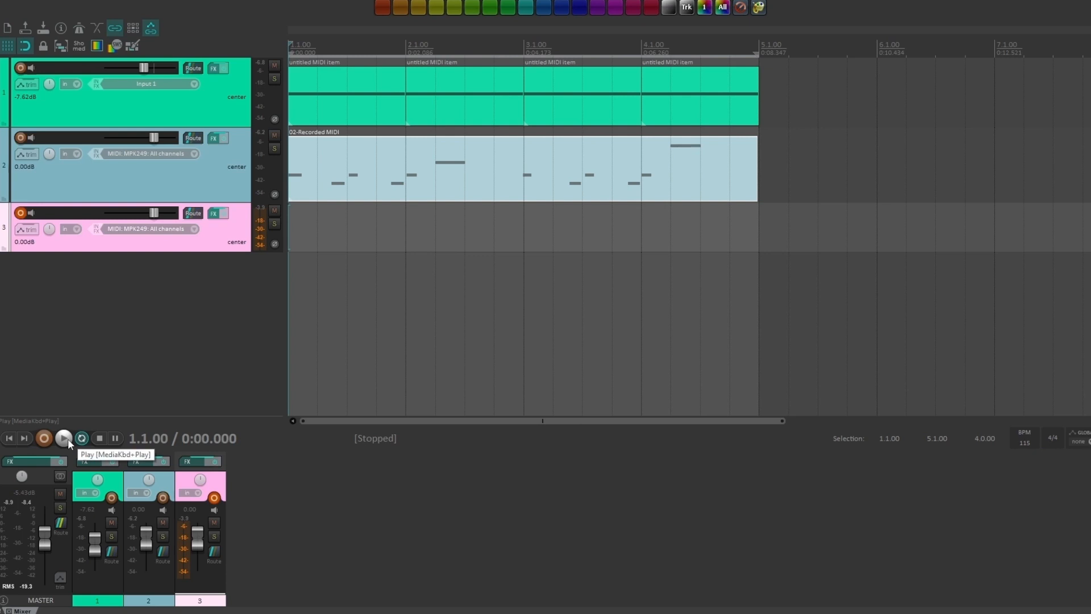
- Play back the beat from the start and stop it after a listen
left_click(63, 438)
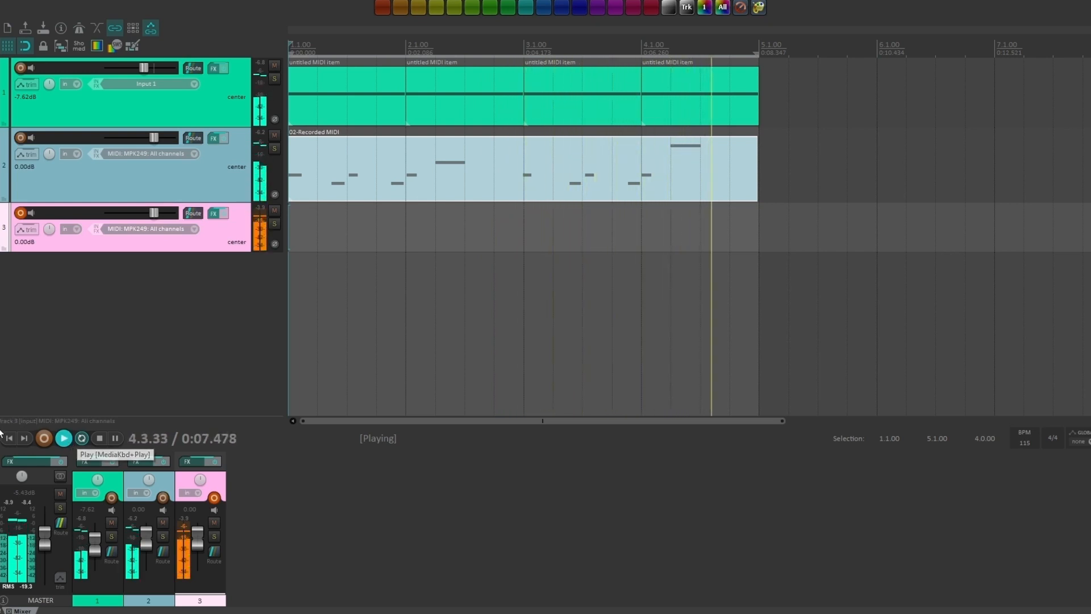
left_click(97, 437)
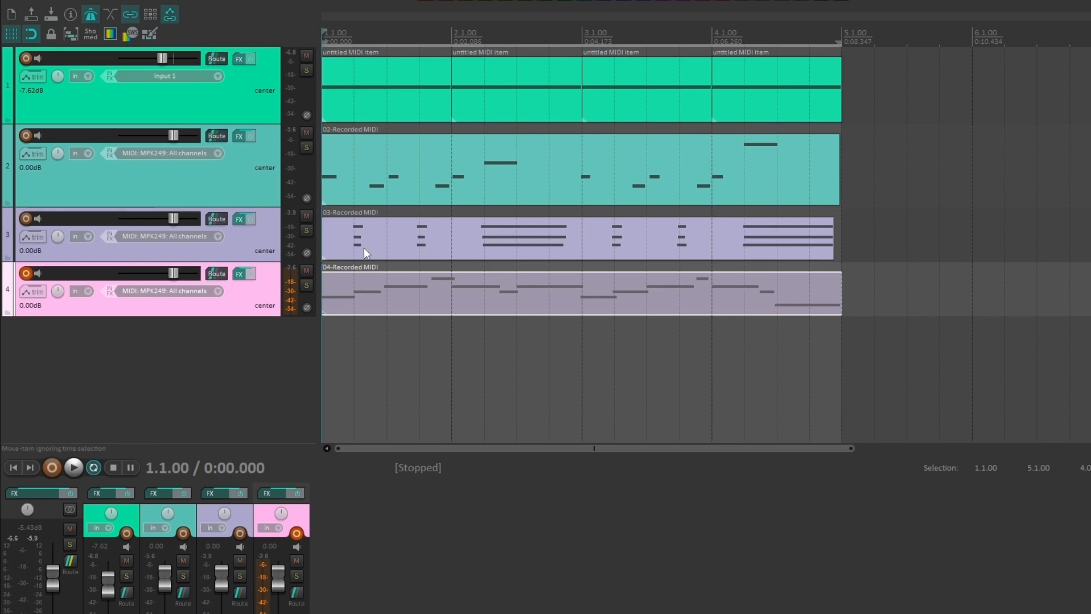
mouse_move(367, 198)
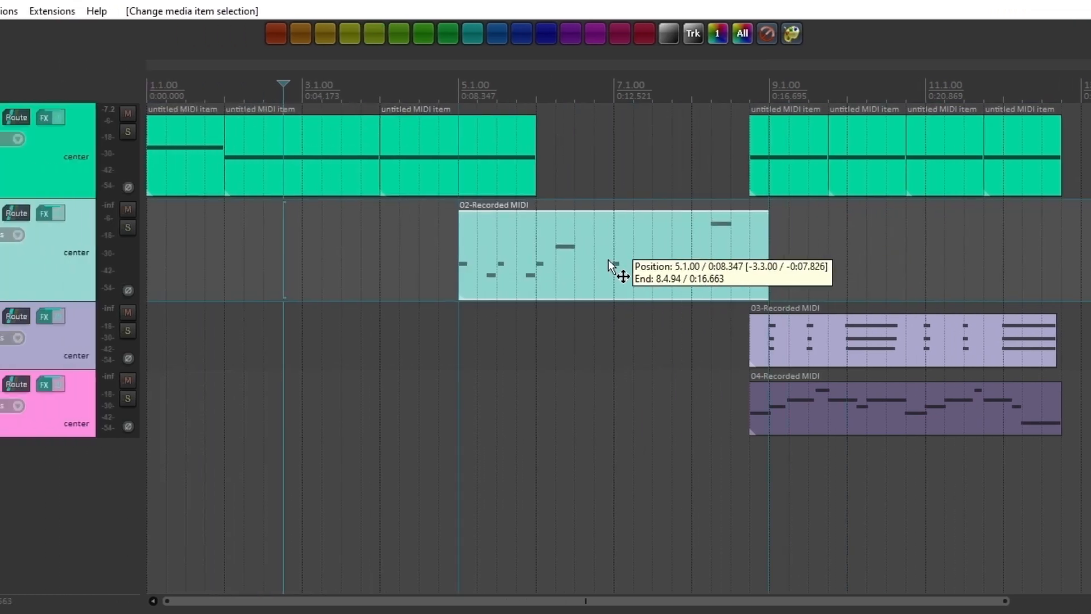
- Move the bass item so it starts at bar 5
left_click_drag(613, 250, 532, 250)
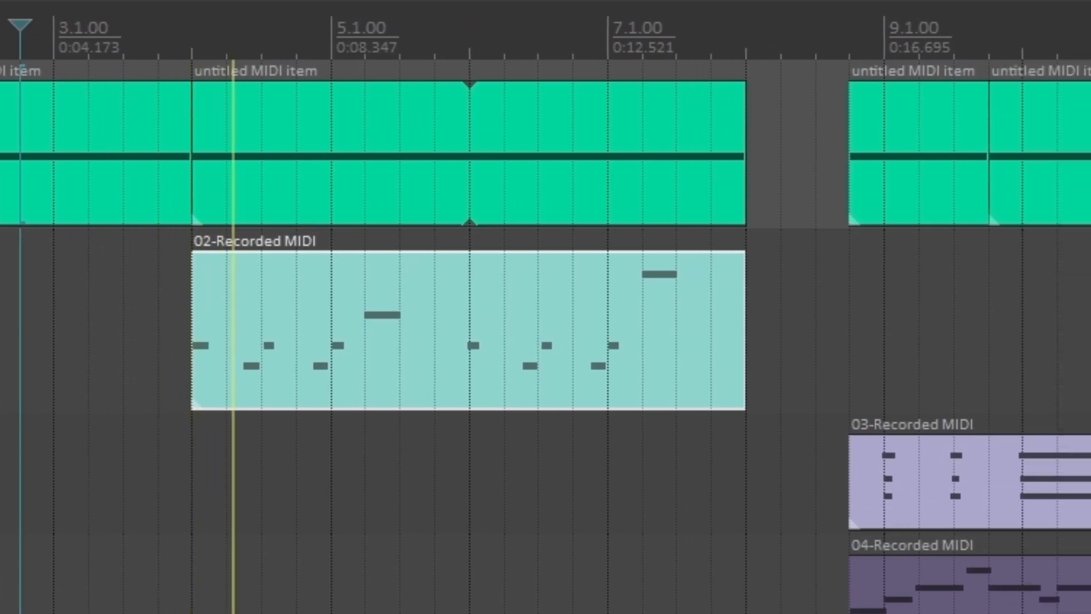
scroll("right", 3)
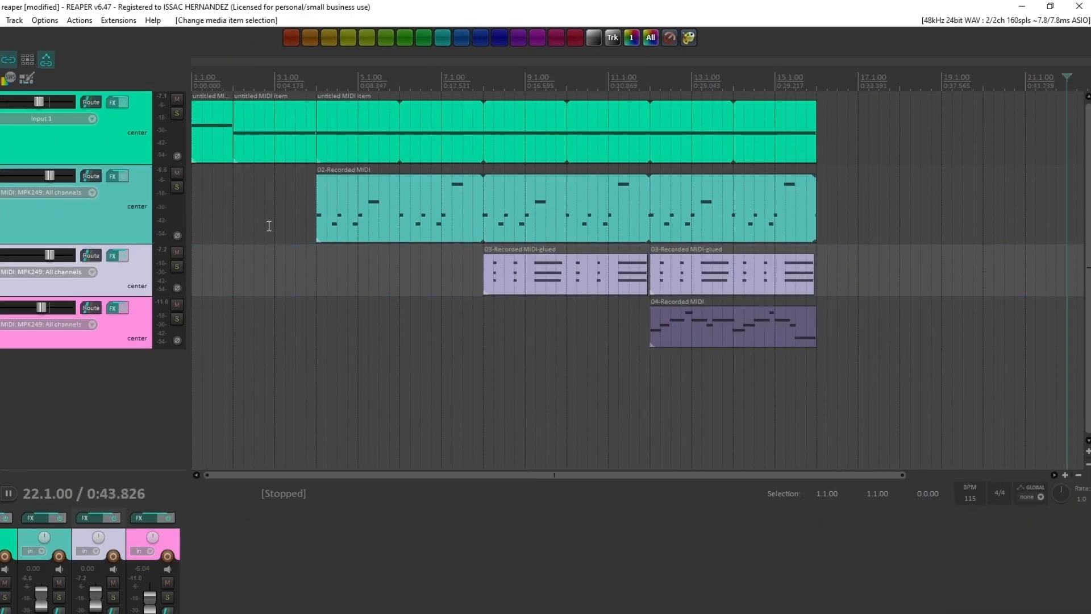
mouse_move(613, 224)
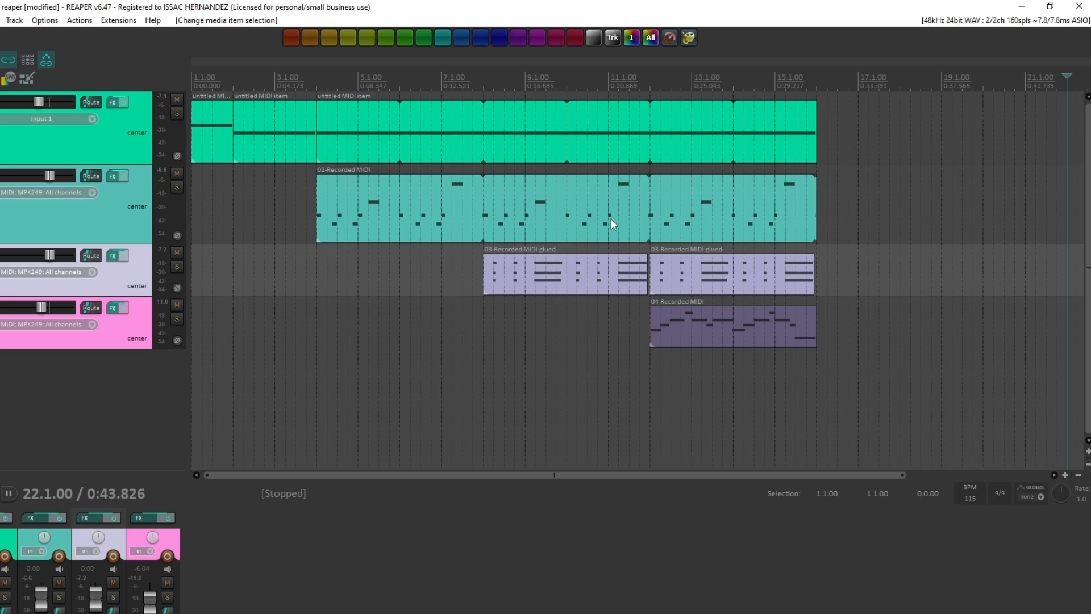
mouse_move(594, 202)
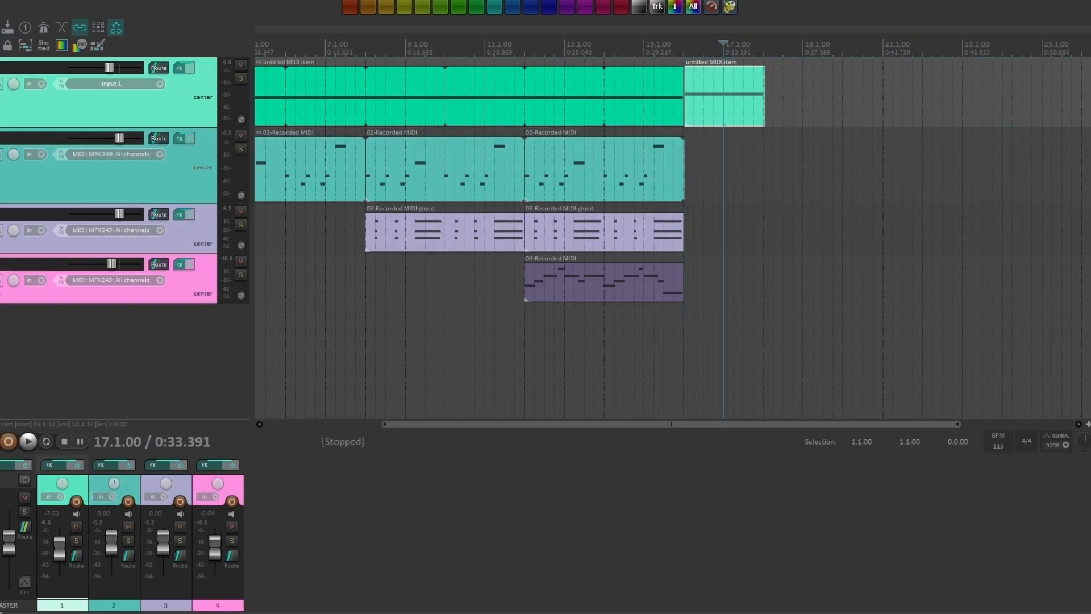
- Copy the last pads item onward and duplicate the melody item to repeat after itself
left_click(28, 441)
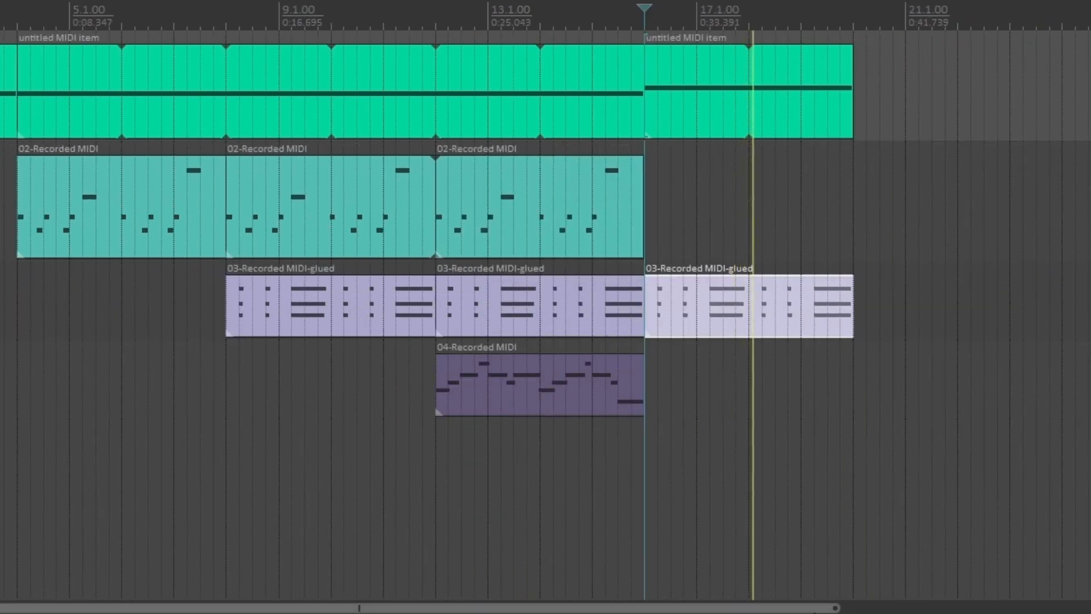
scroll("right", 3)
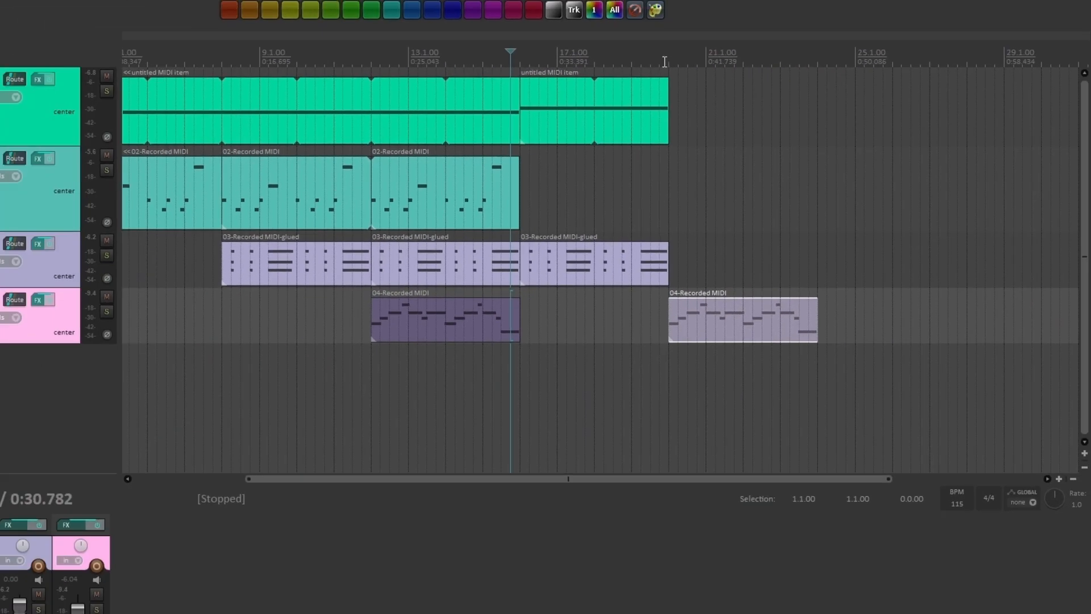
key("space")
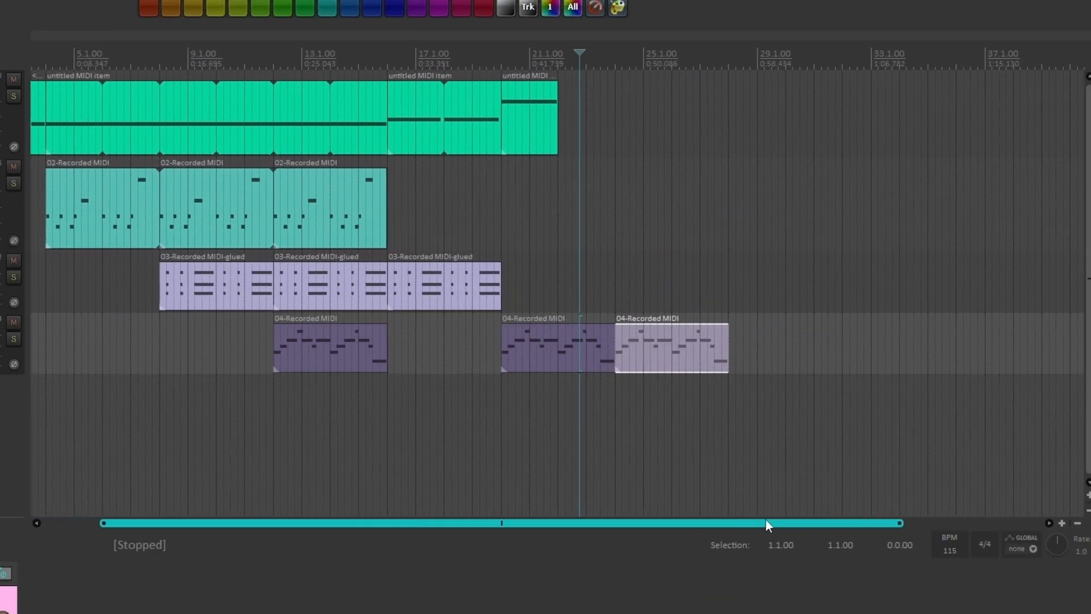
scroll("left", 3)
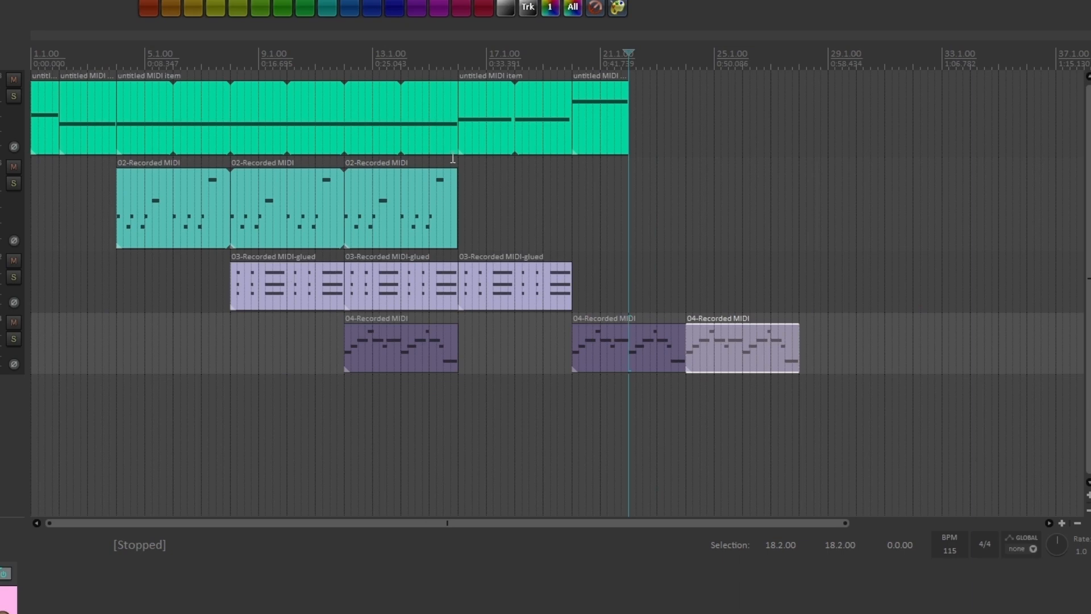
mouse_move(410, 219)
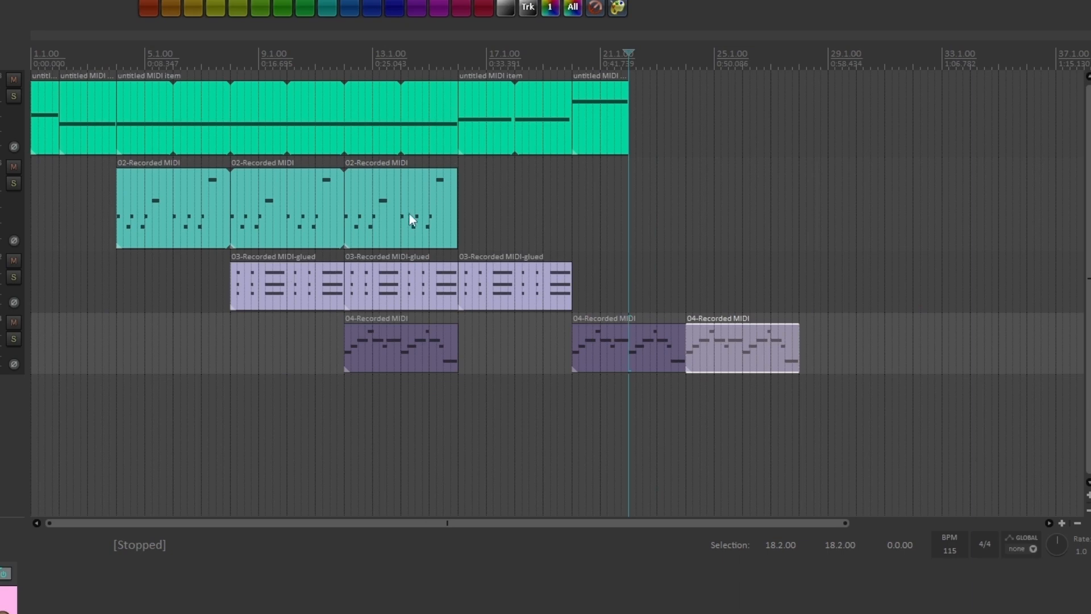
mouse_move(503, 229)
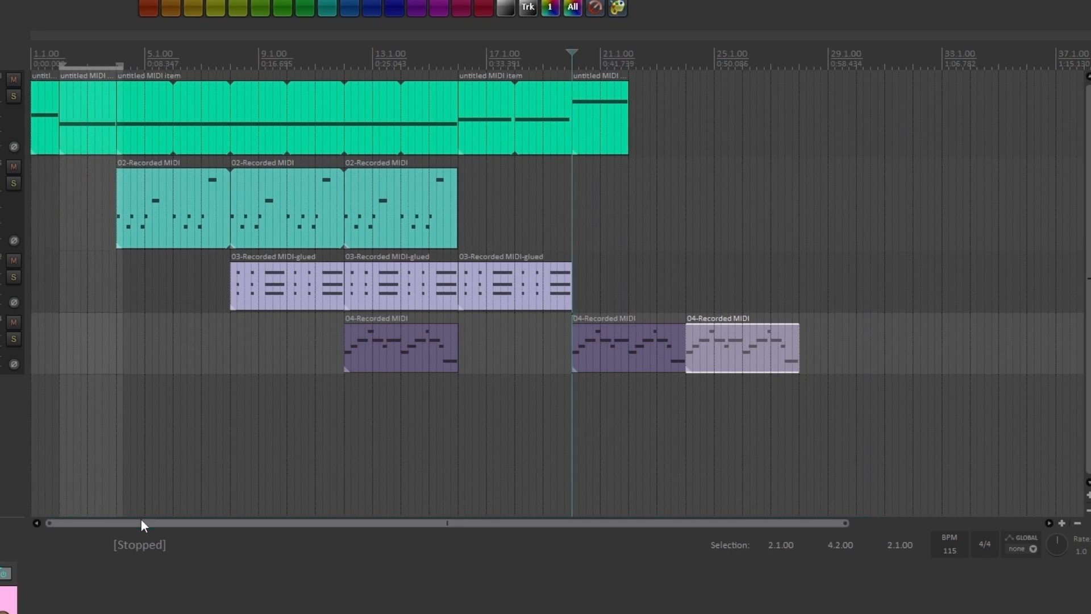
mouse_move(724, 129)
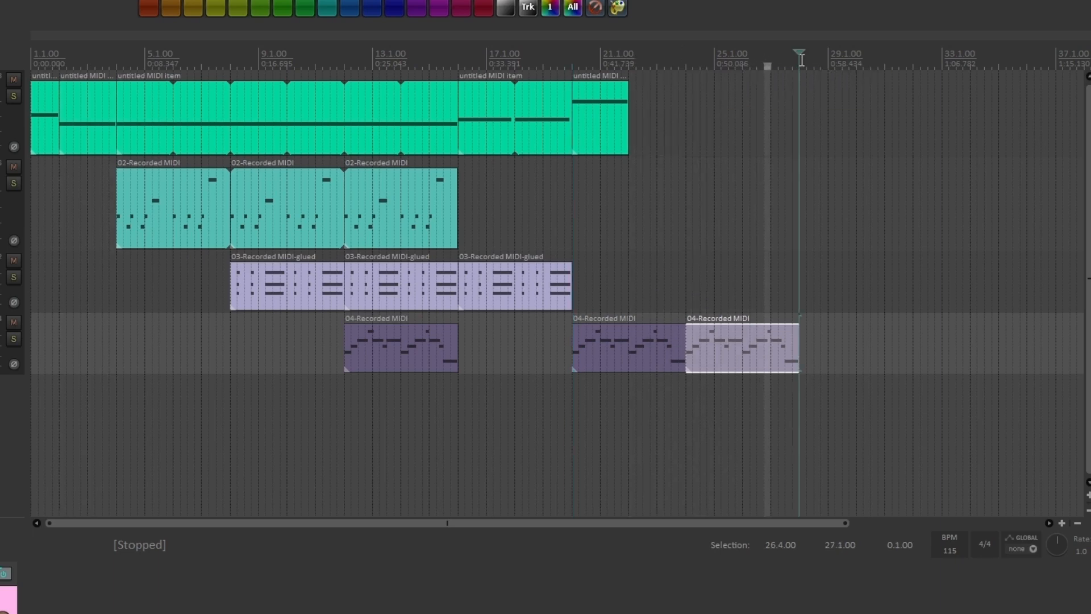
left_click_drag(799, 66, 943, 66)
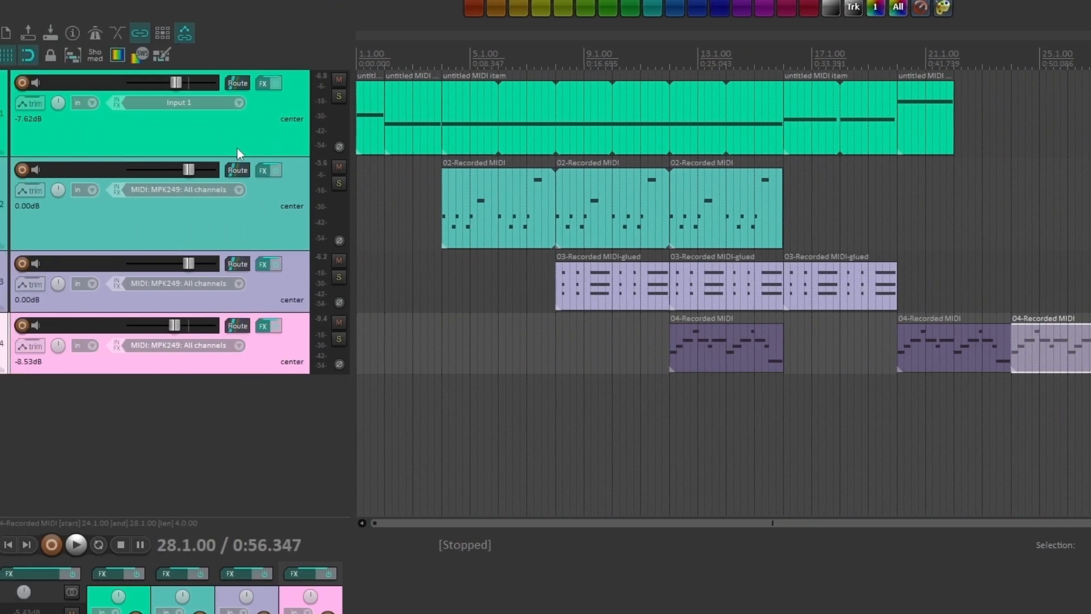
mouse_move(292, 293)
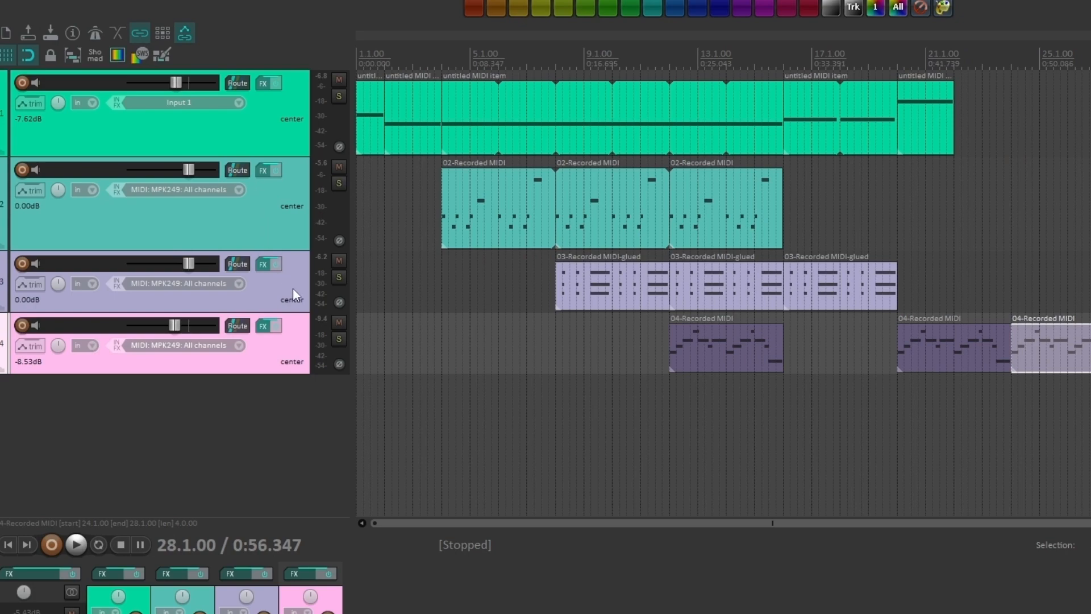
mouse_move(271, 349)
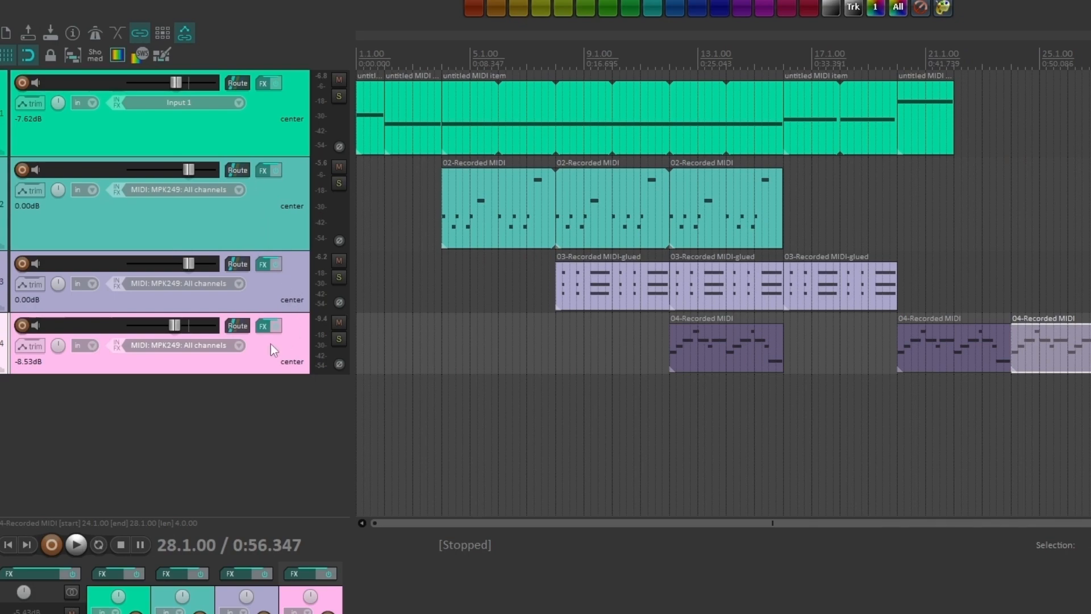